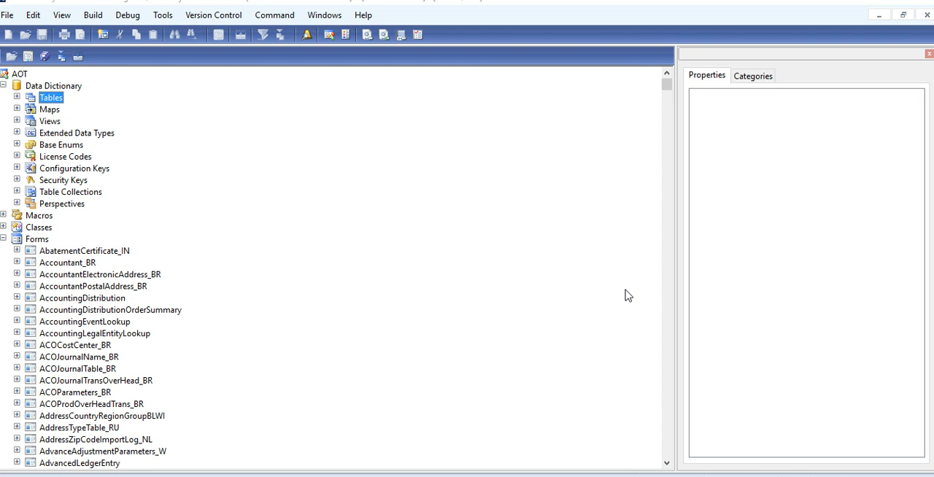
mouse_move(26, 101)
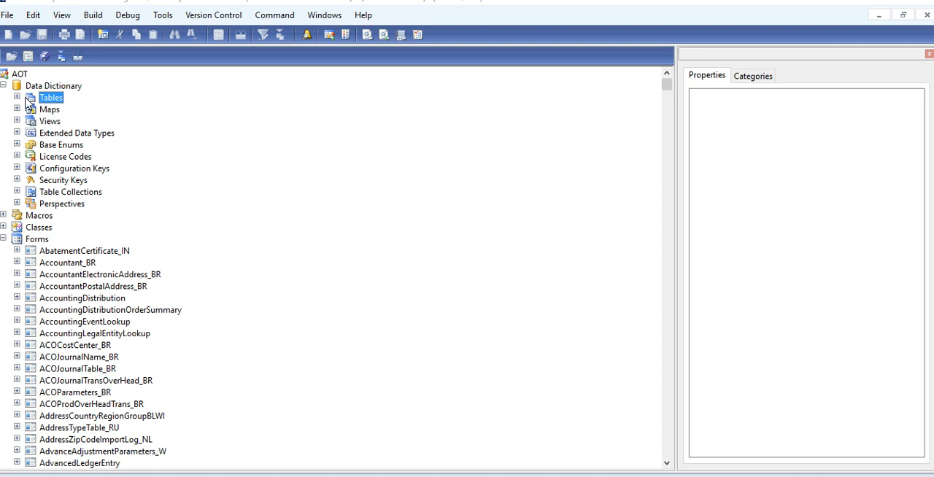
Add a new table under the AOT Tables node and name it TestInvetory.
right_click(51, 96)
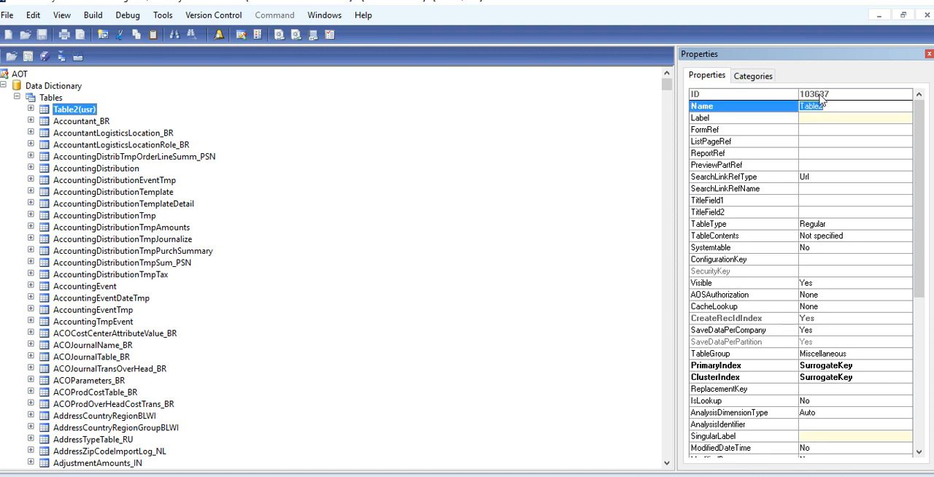
text(T)
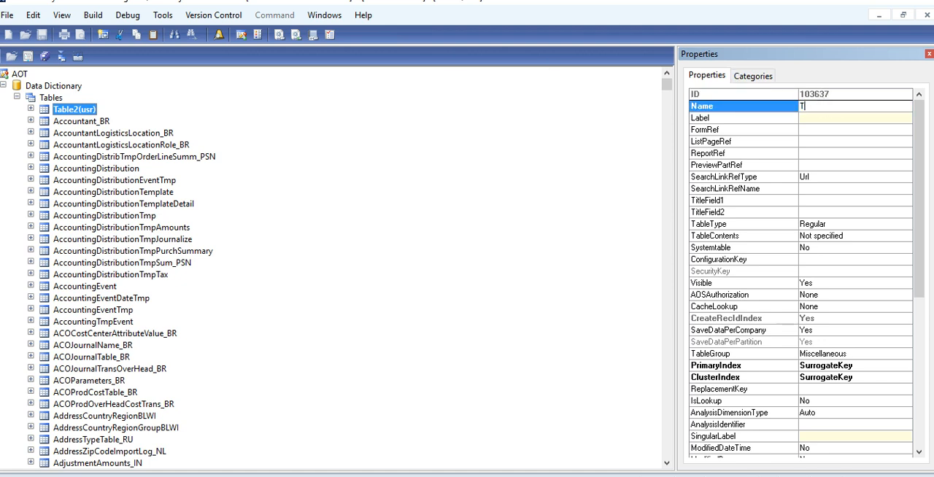
text(estInv)
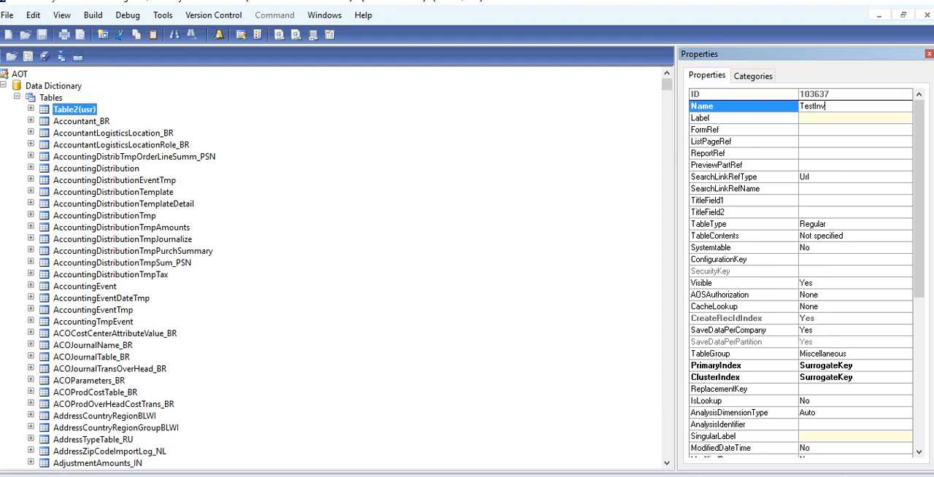
text(eto)
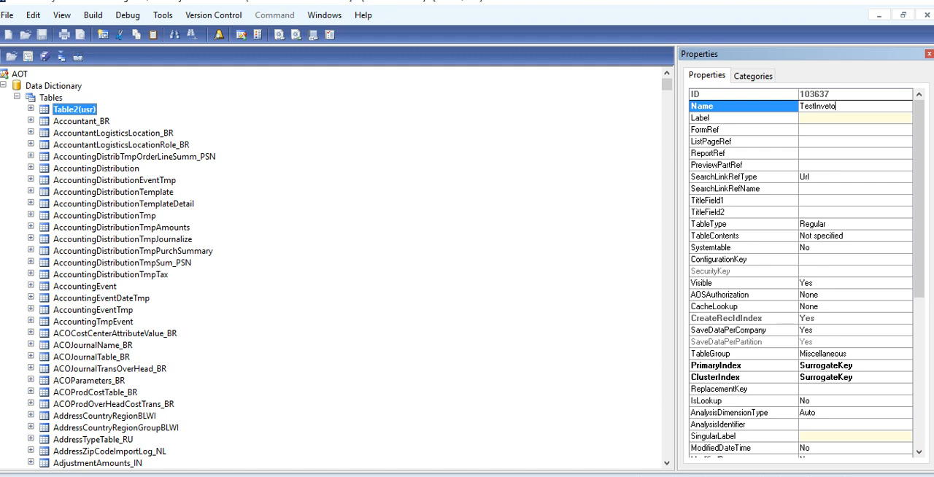
text(ry)
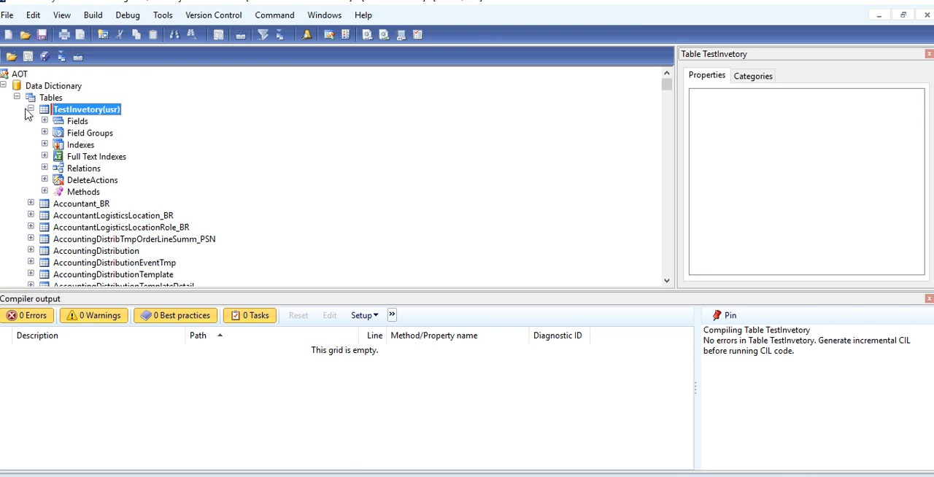
Add a new string field to TestInvetory's Fields node and name it Itemid.
click(76, 120)
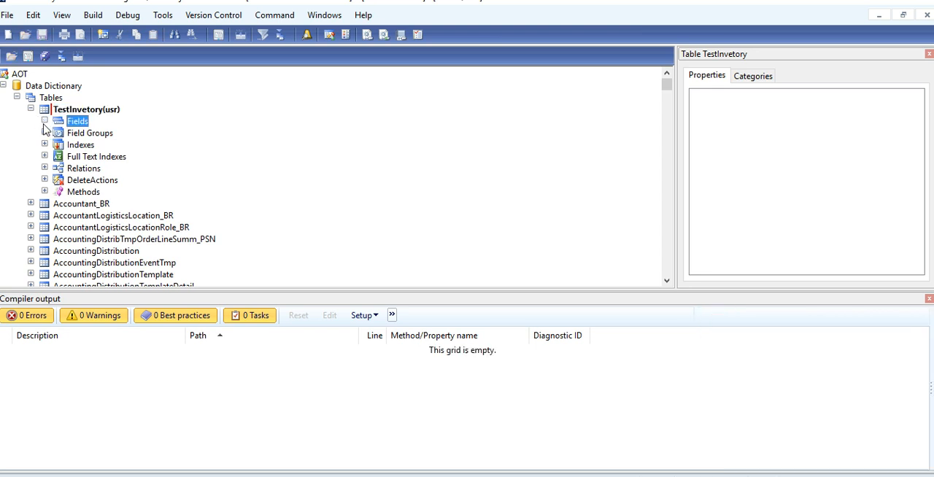
right_click(76, 120)
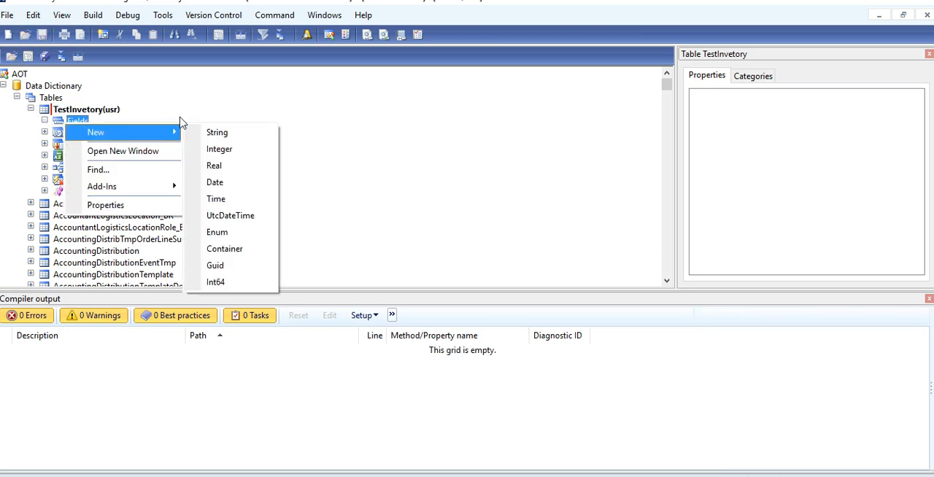
click(216, 133)
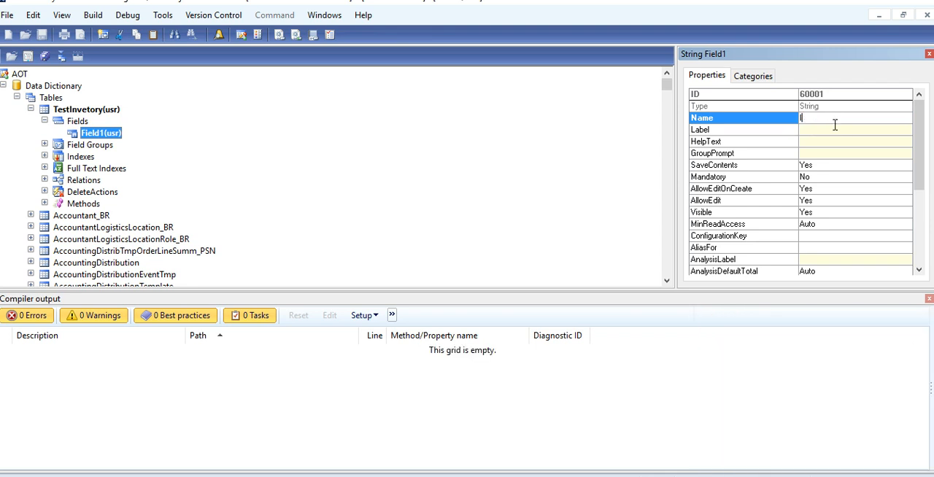
text(tem)
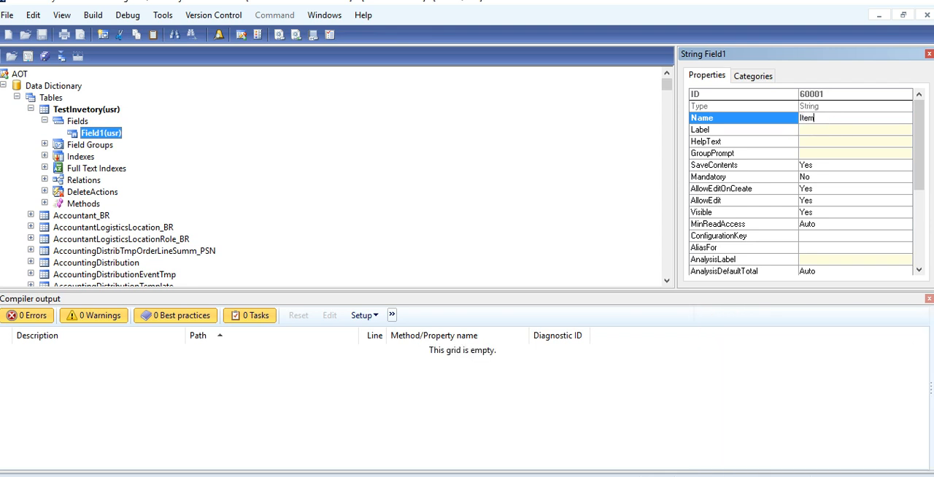
text(id)
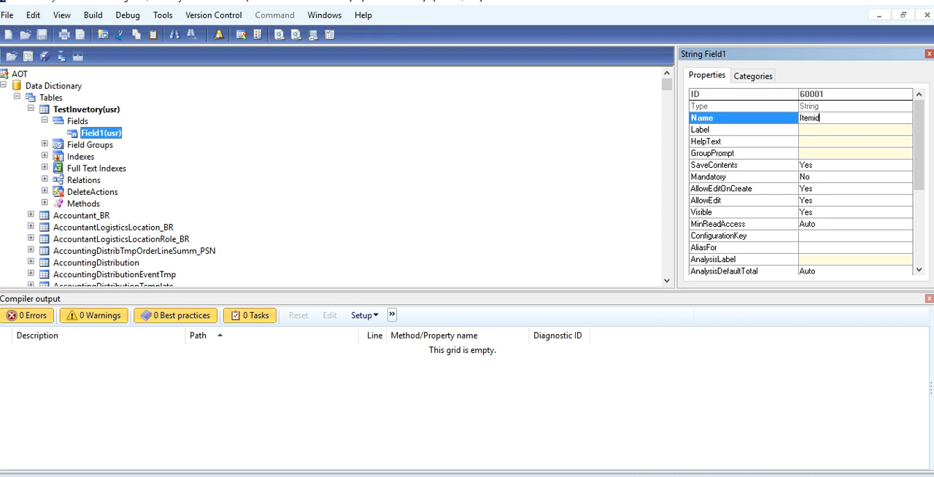
key(Return)
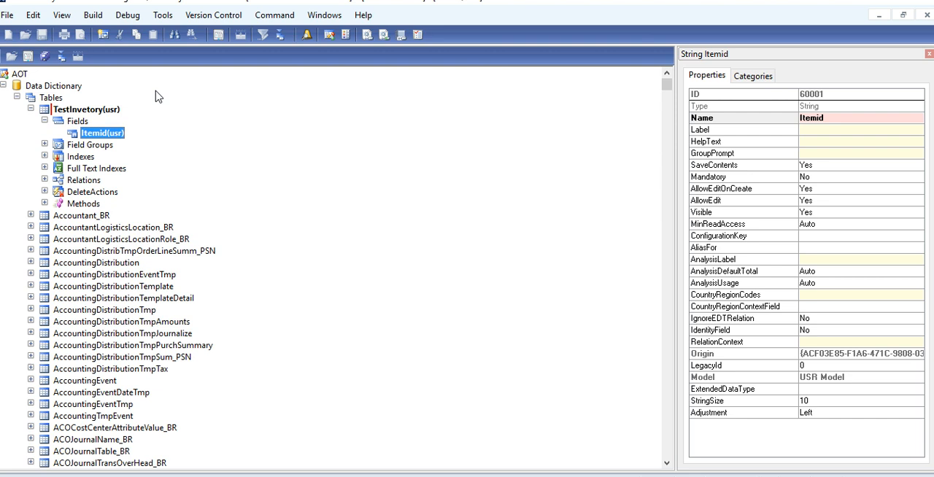
right_click(86, 108)
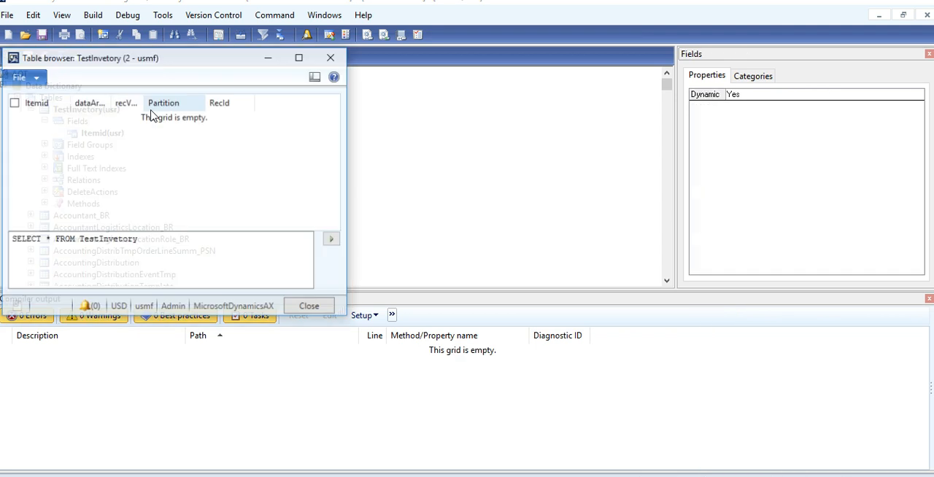
click(333, 240)
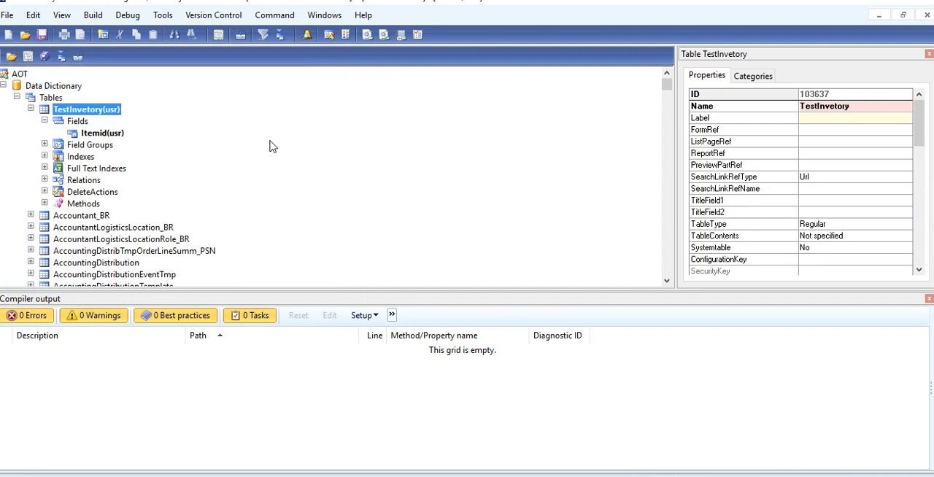
click(102, 132)
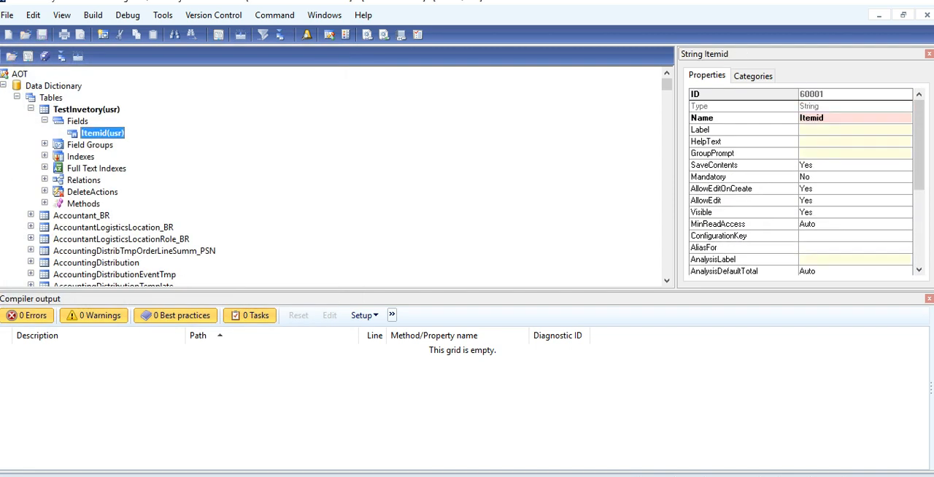
click(928, 297)
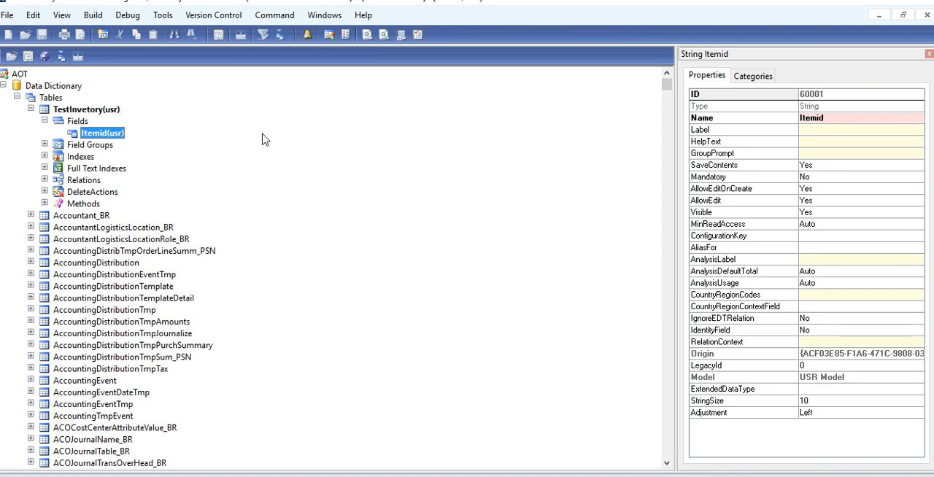
click(114, 286)
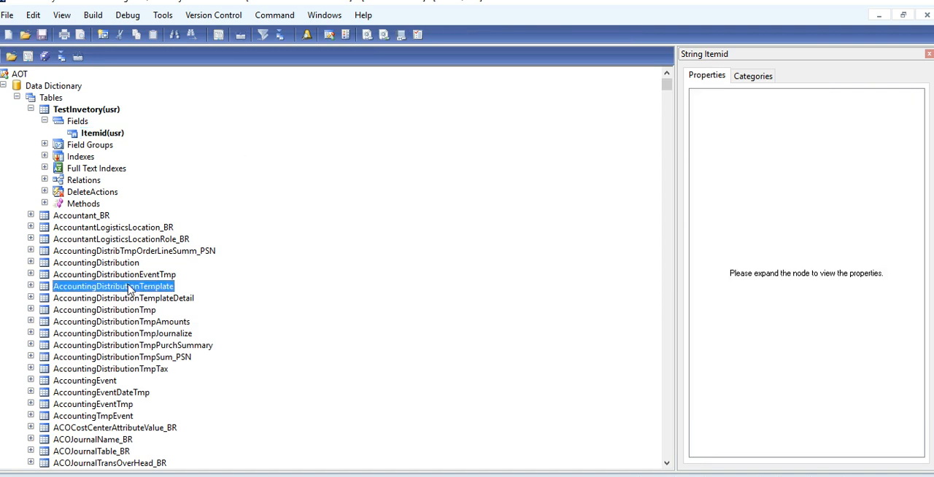
scroll(down, 3)
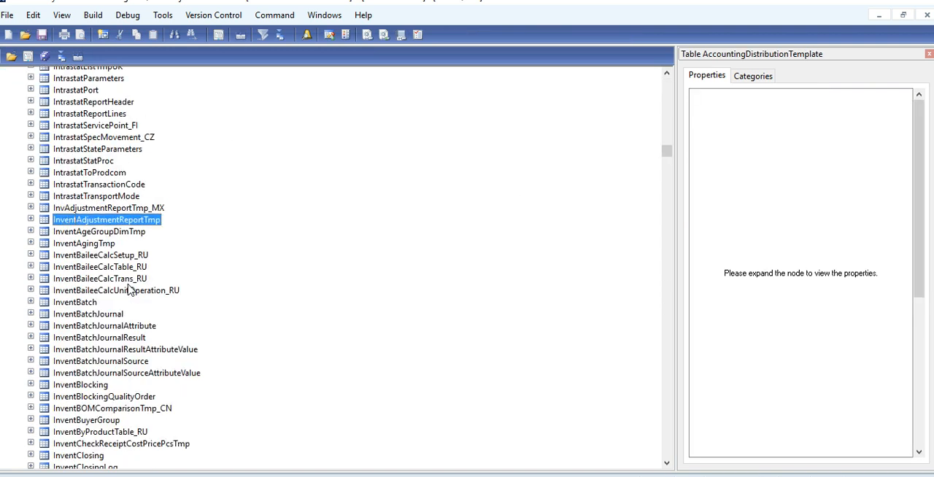
scroll(down, 3)
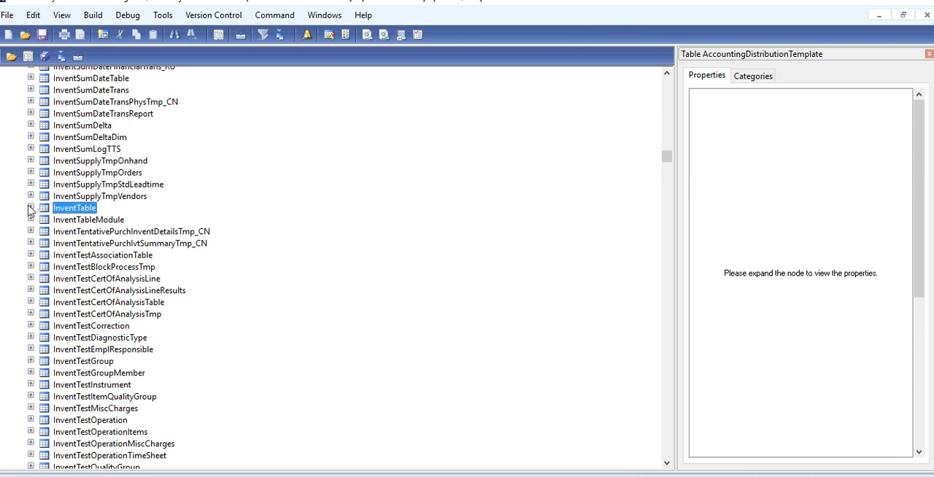
click(31, 207)
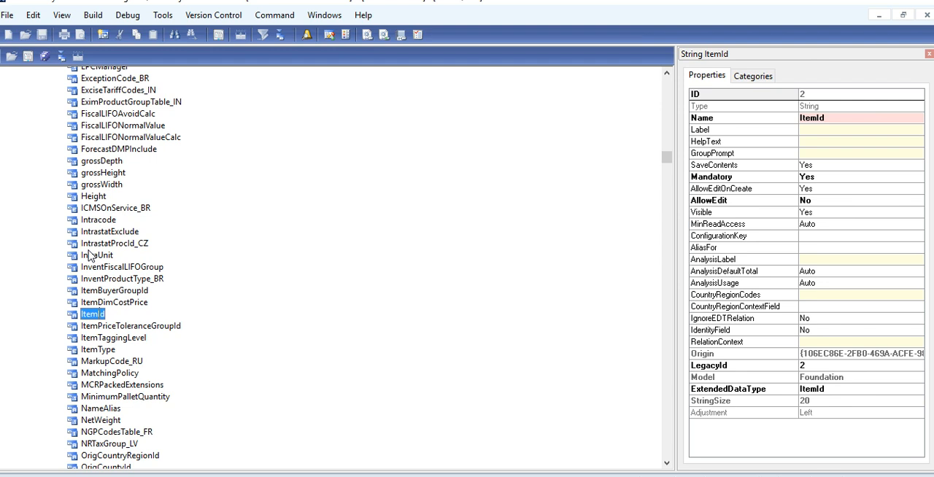
mouse_move(426, 297)
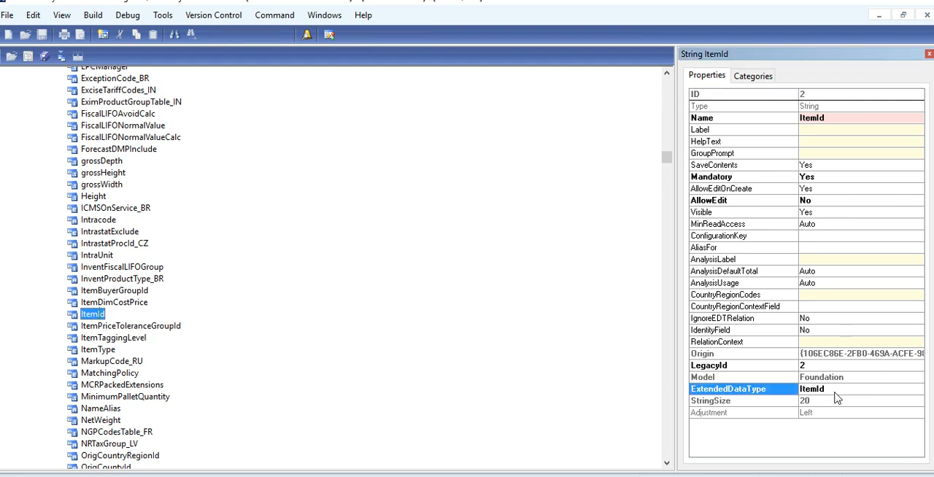
mouse_move(105, 236)
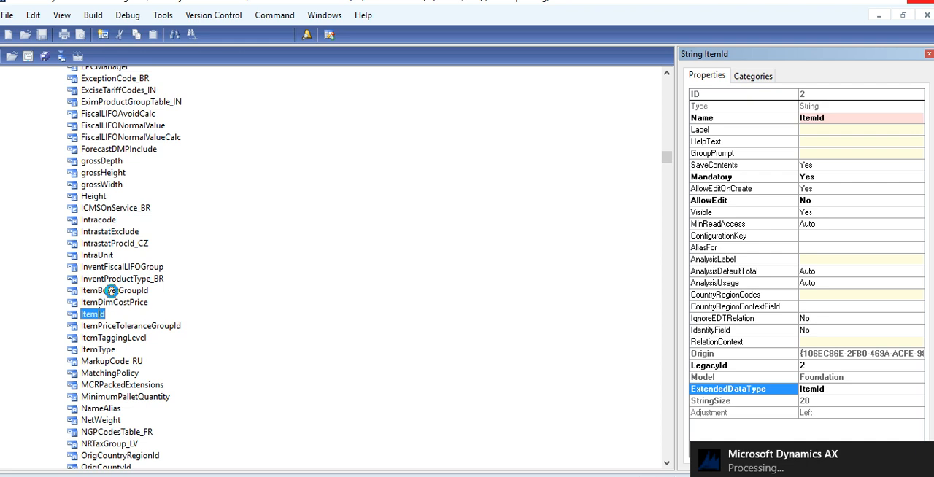
click(109, 231)
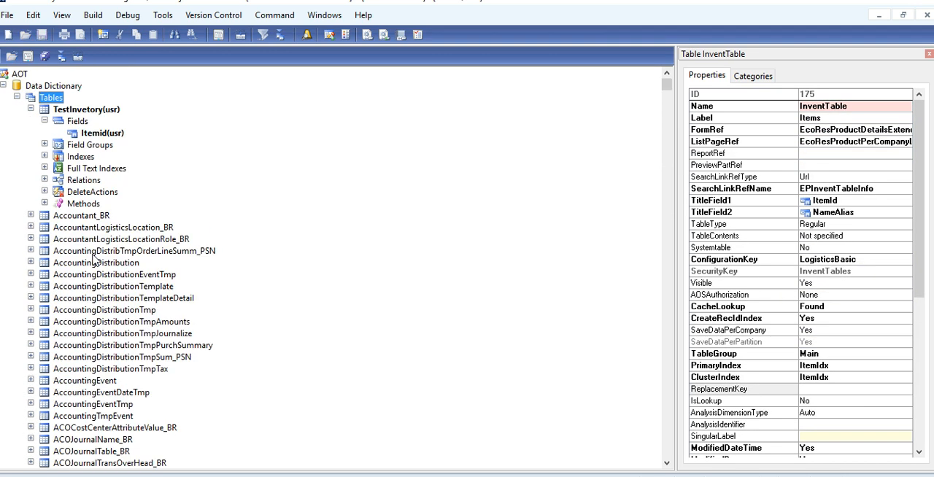
Set the Itemid field's extended data type to ItemId and move to the Relations node.
click(100, 133)
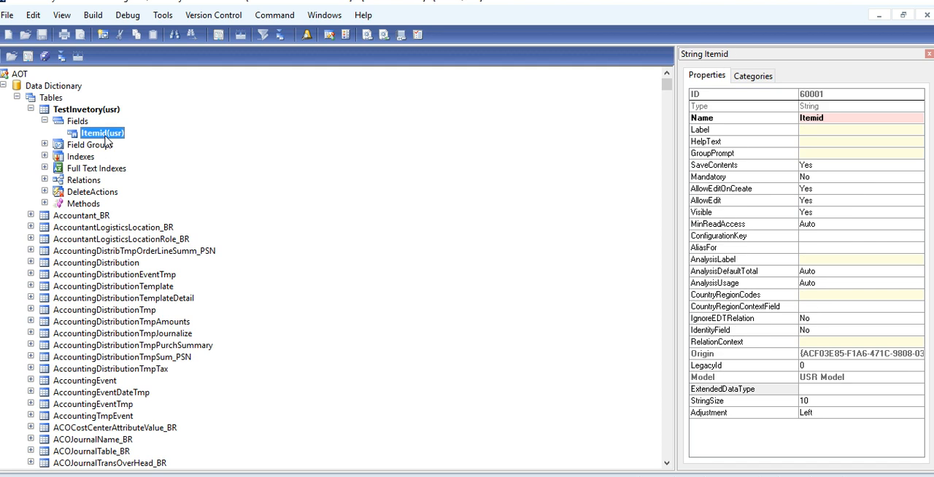
click(730, 388)
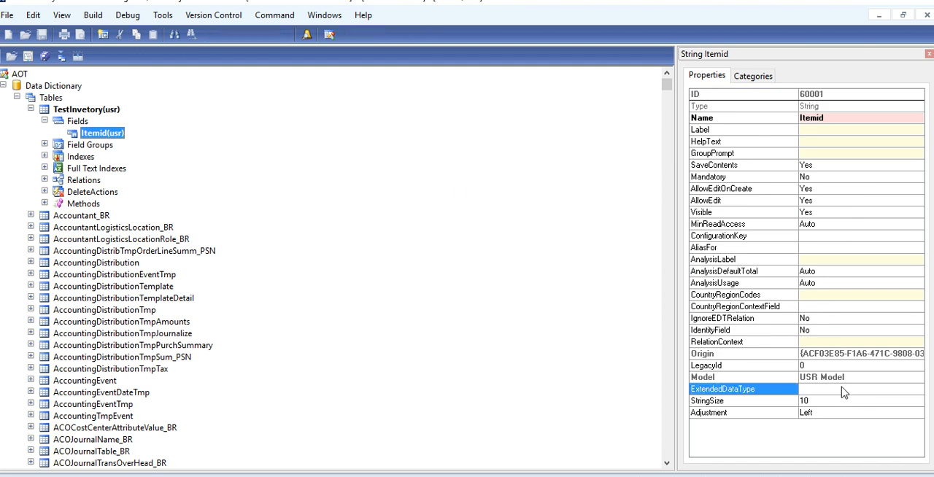
click(861, 389)
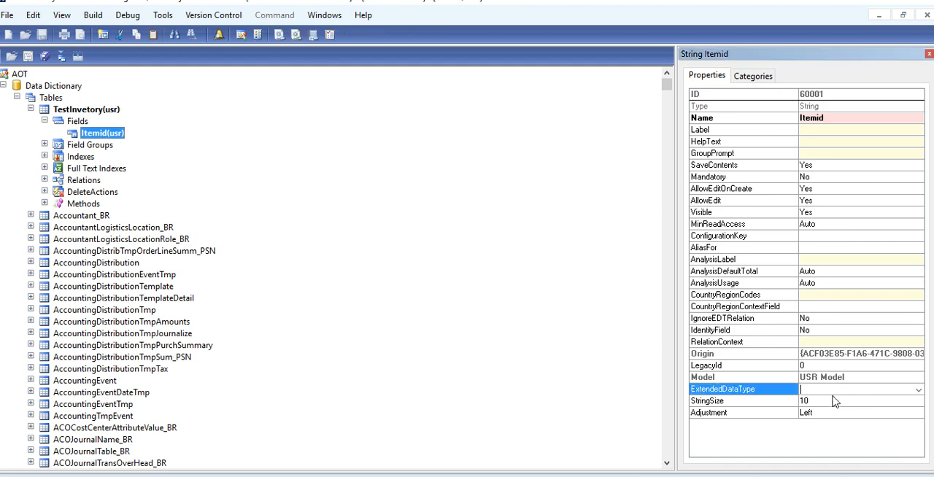
text(ItemId)
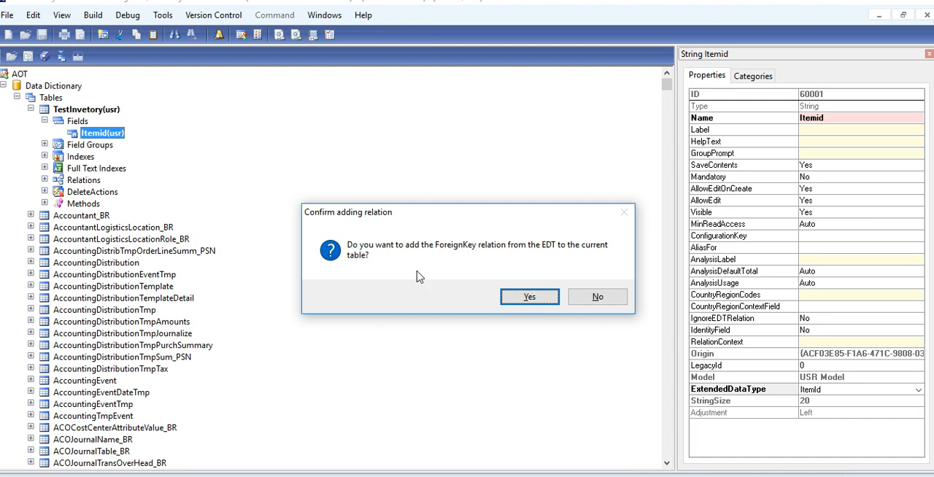
mouse_move(561, 245)
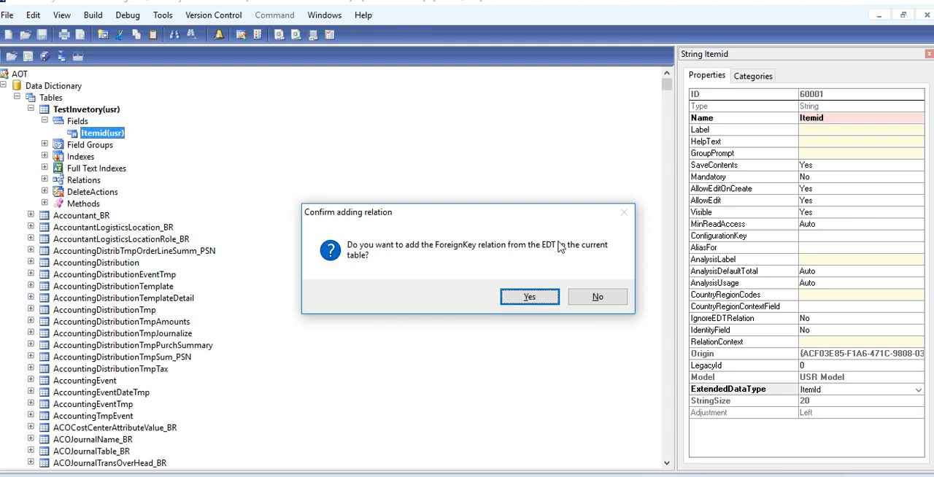
mouse_move(537, 276)
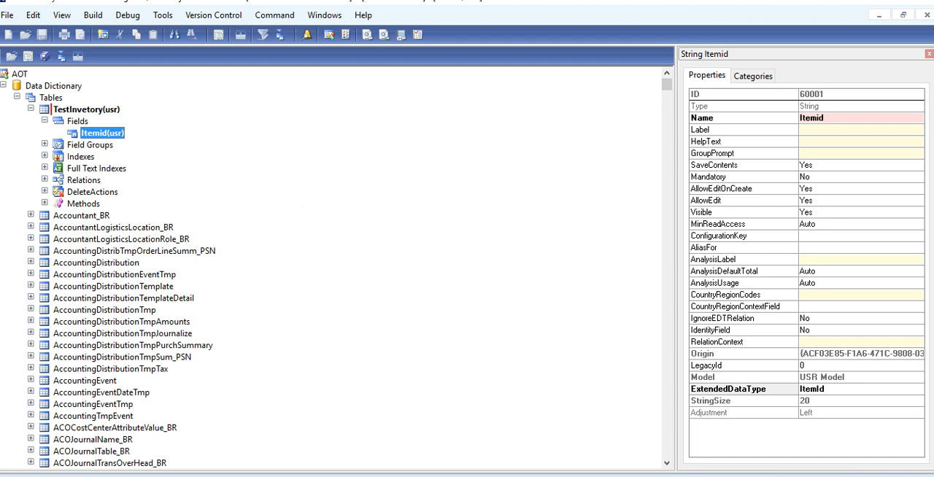
click(43, 179)
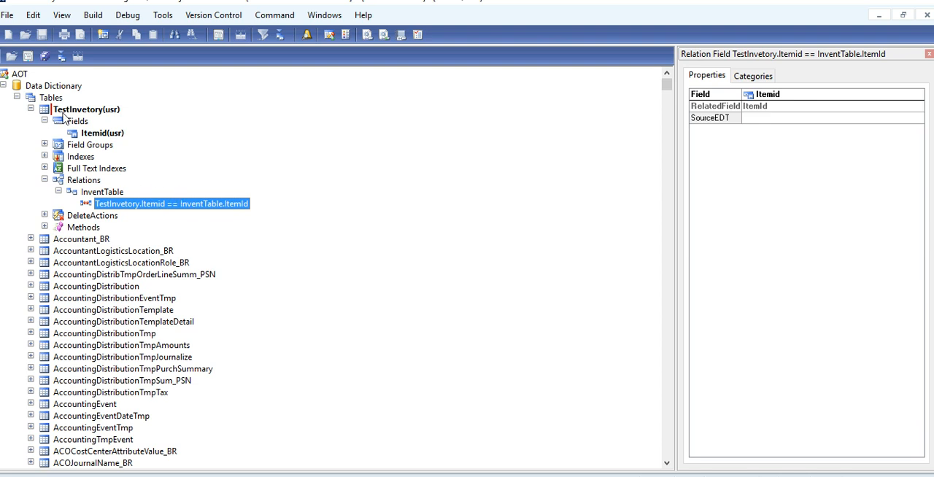
Open TestInvetory in the table browser, add a record and show the ItemId lookup of items.
right_click(86, 108)
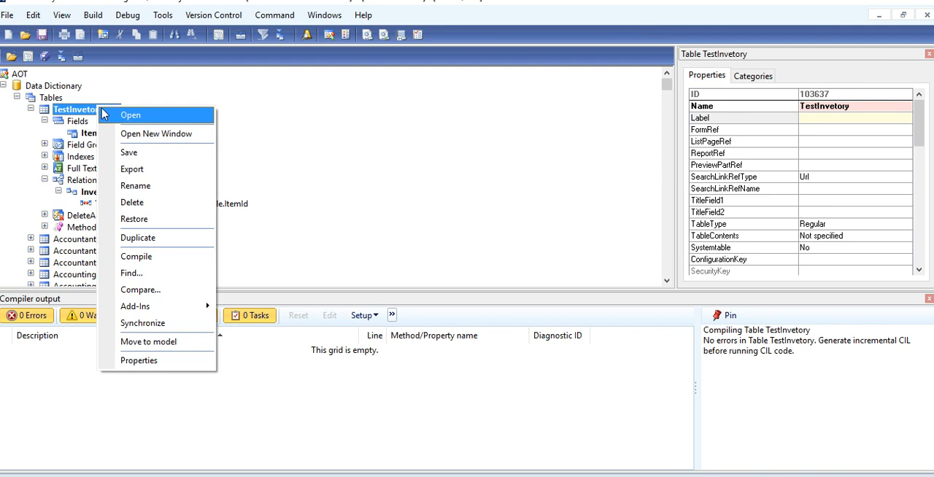
click(130, 114)
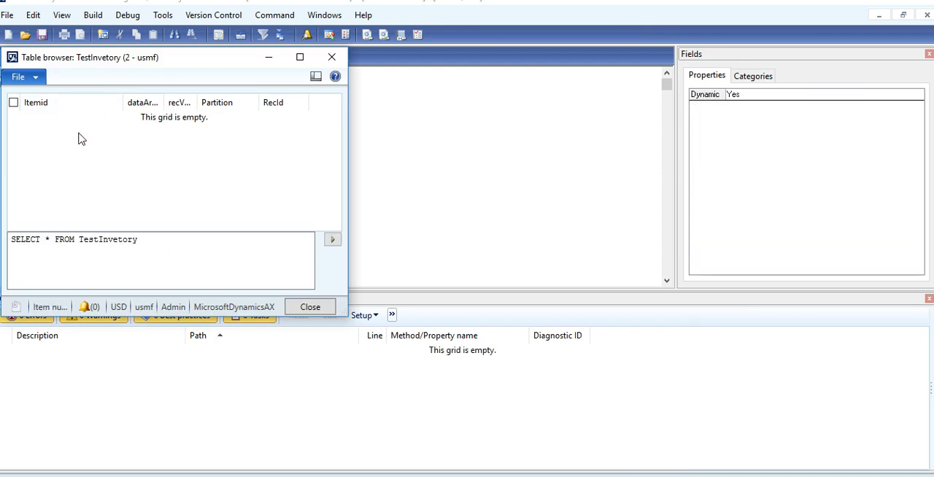
click(332, 240)
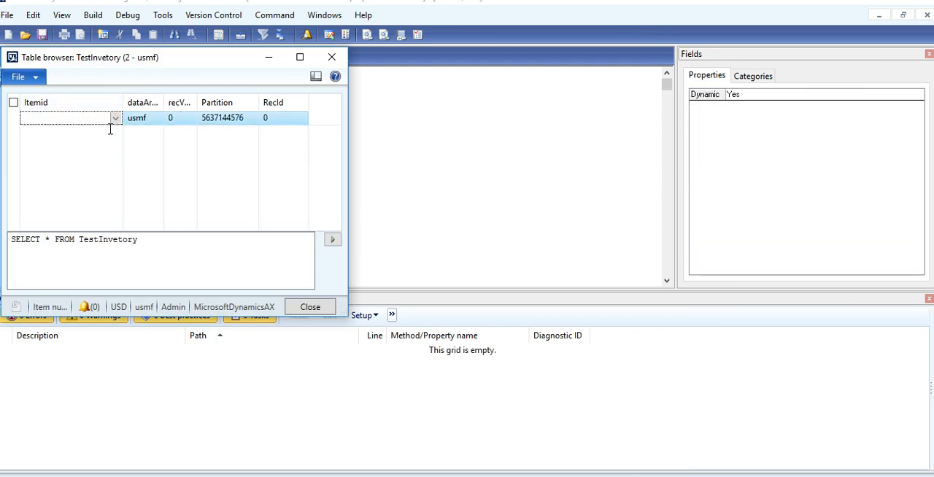
click(114, 117)
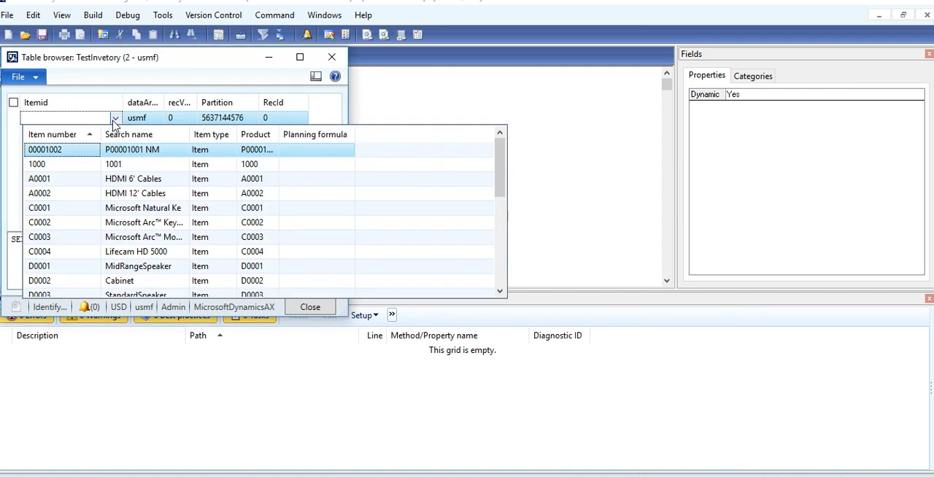
mouse_move(194, 151)
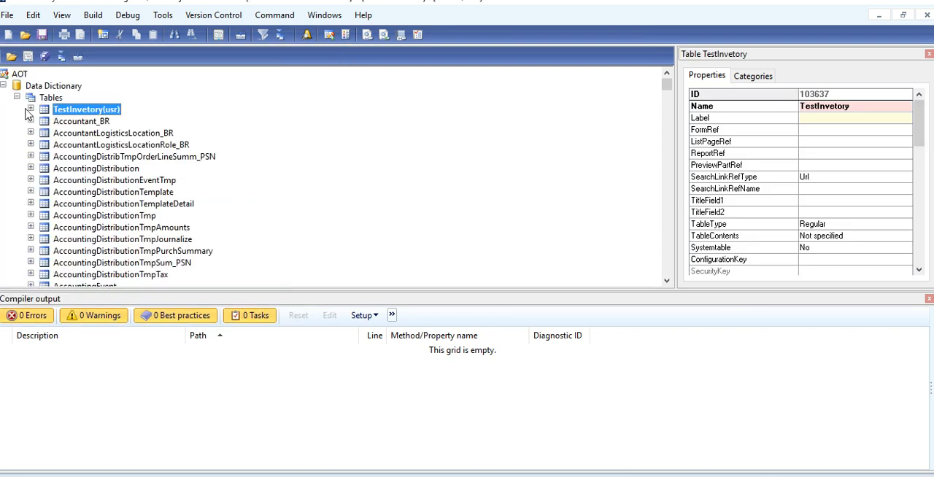
Create a new form under Forms and try naming it Testform.
click(16, 96)
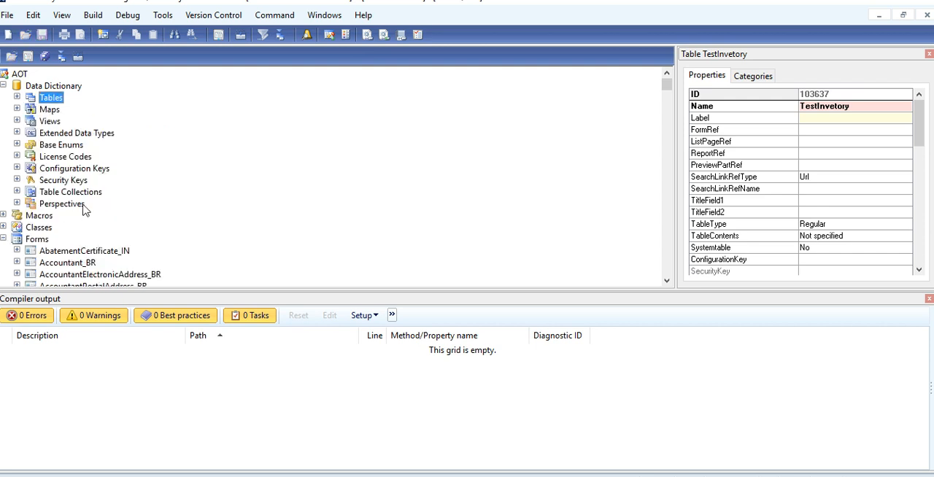
click(38, 239)
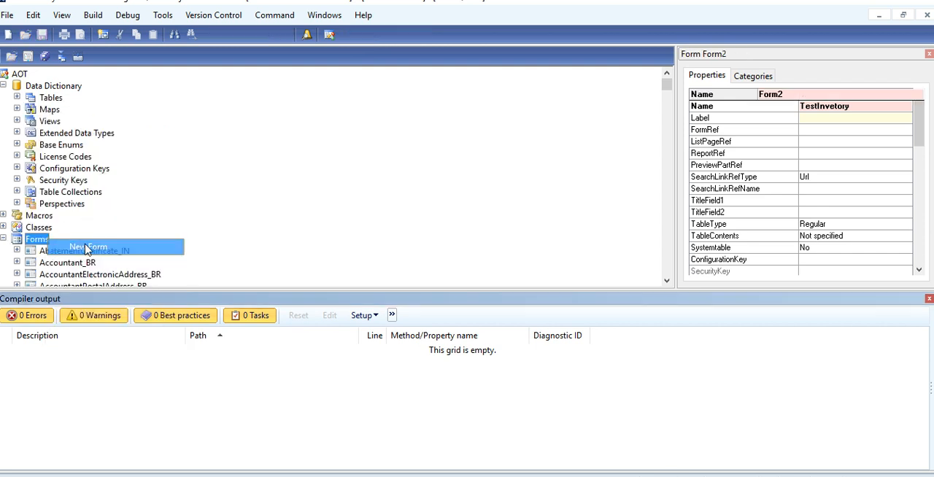
click(87, 247)
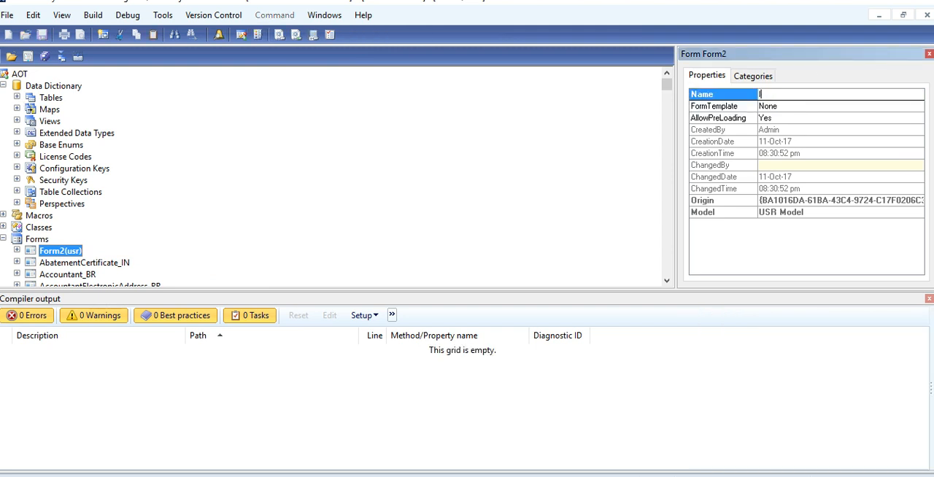
text(Item)
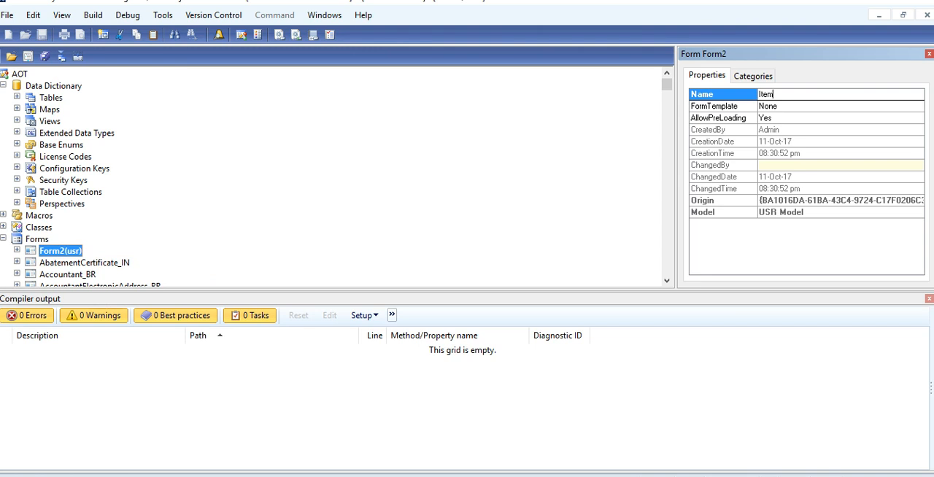
text(T)
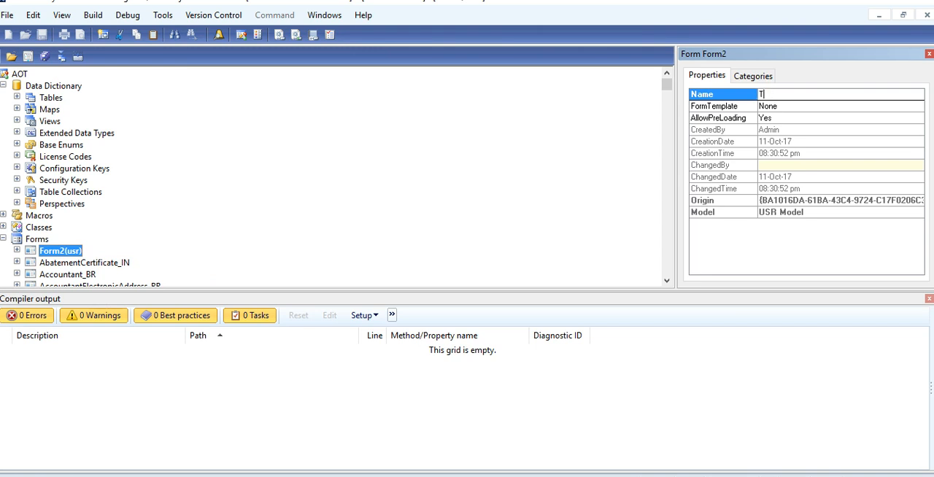
text(estform)
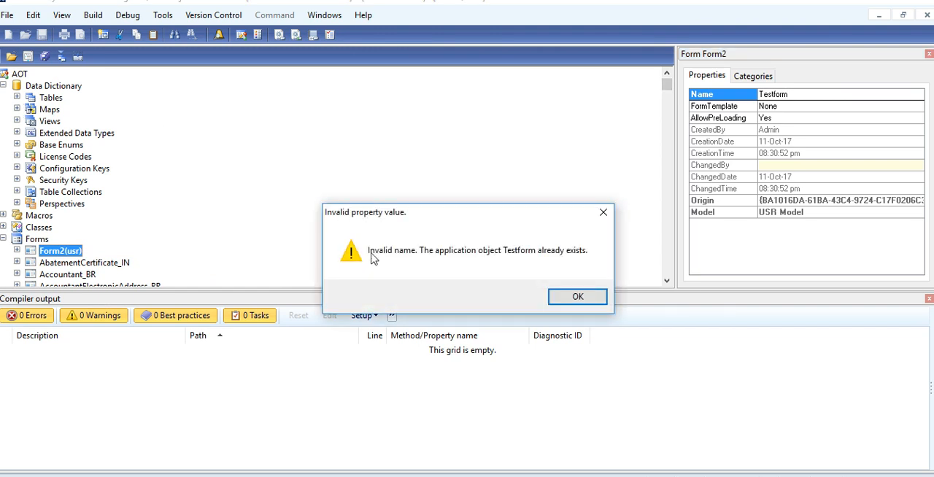
Dismiss the duplicate-name warning and rename the form TestForm1.
click(578, 296)
text(T)
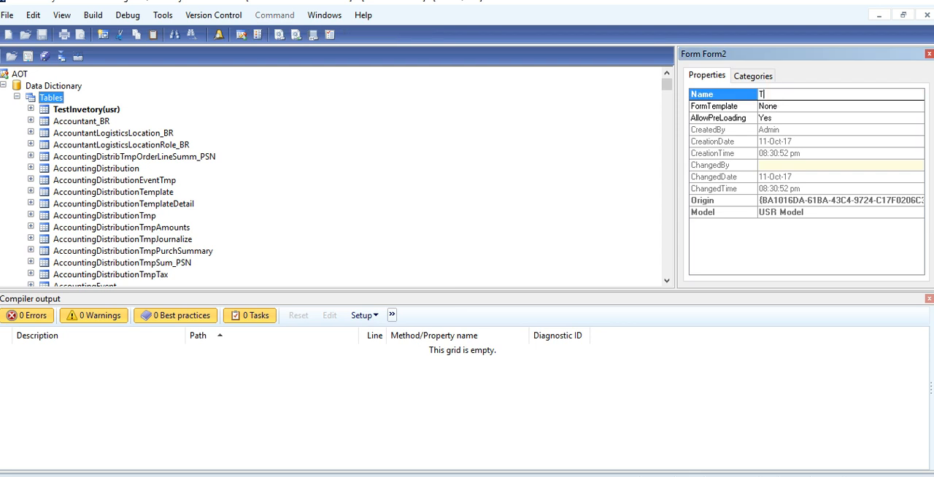
text(est)
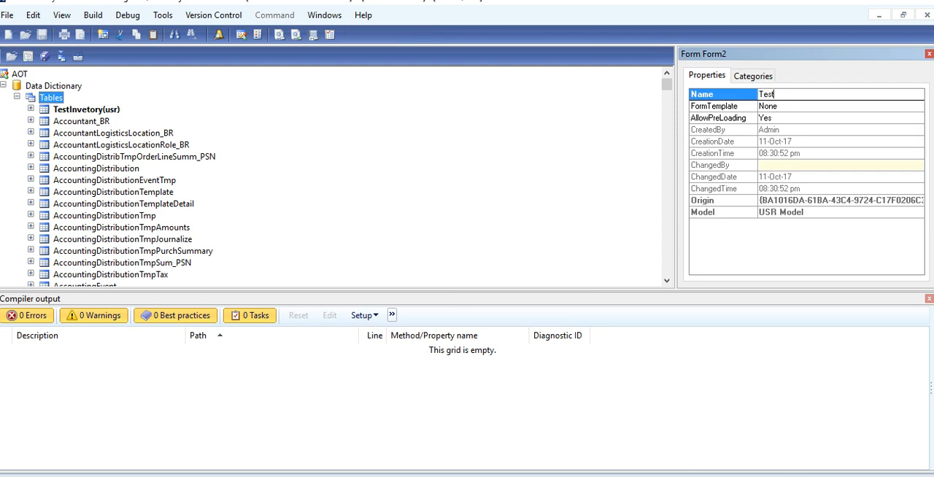
text(For)
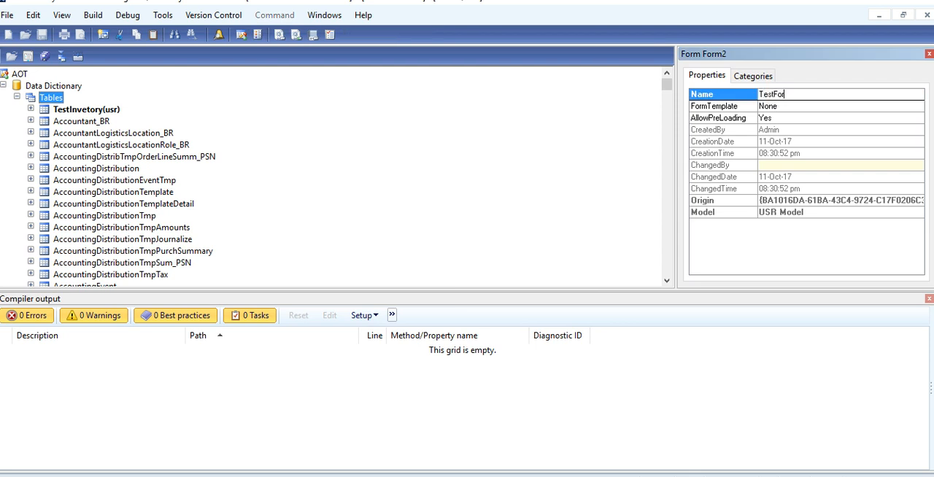
text(m1)
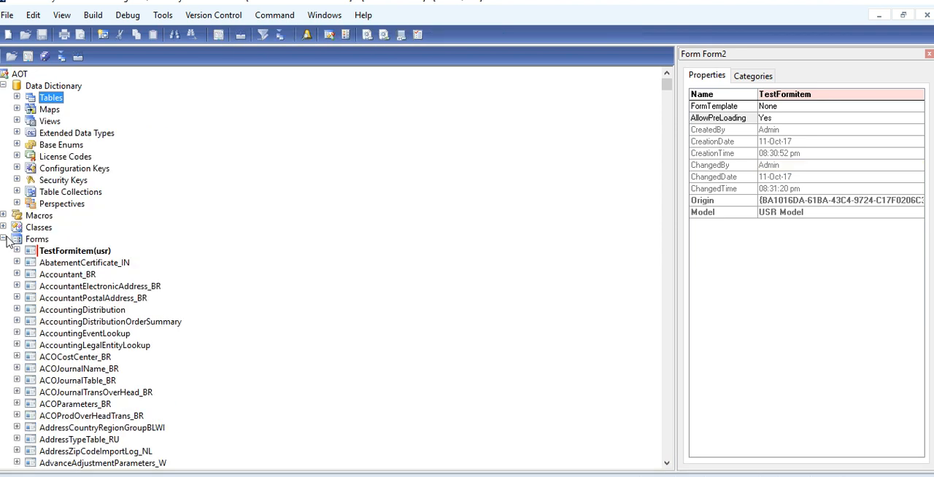
Add a data source to TestFormitem and set its Table property to TestInvetory.
click(17, 251)
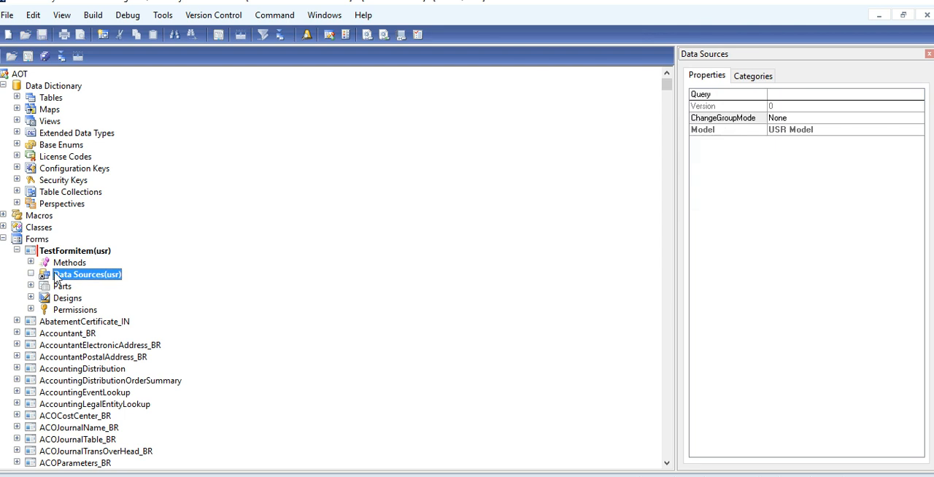
click(31, 274)
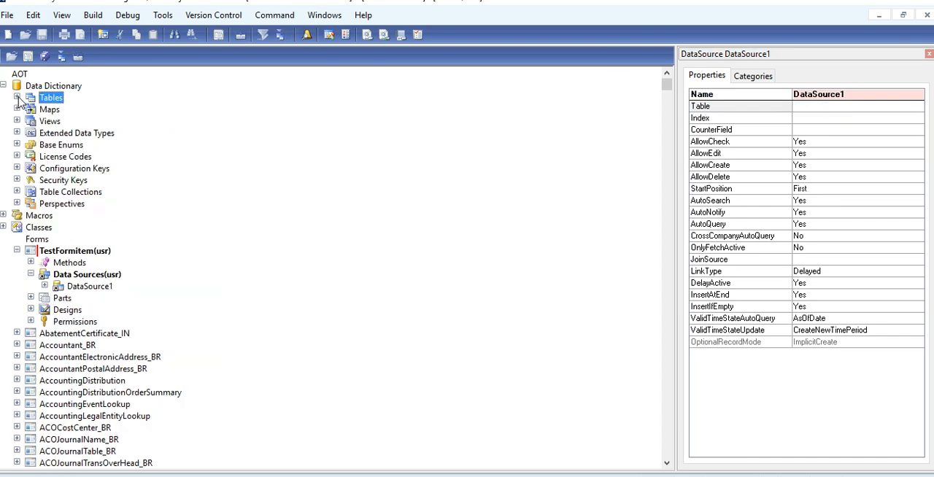
click(89, 287)
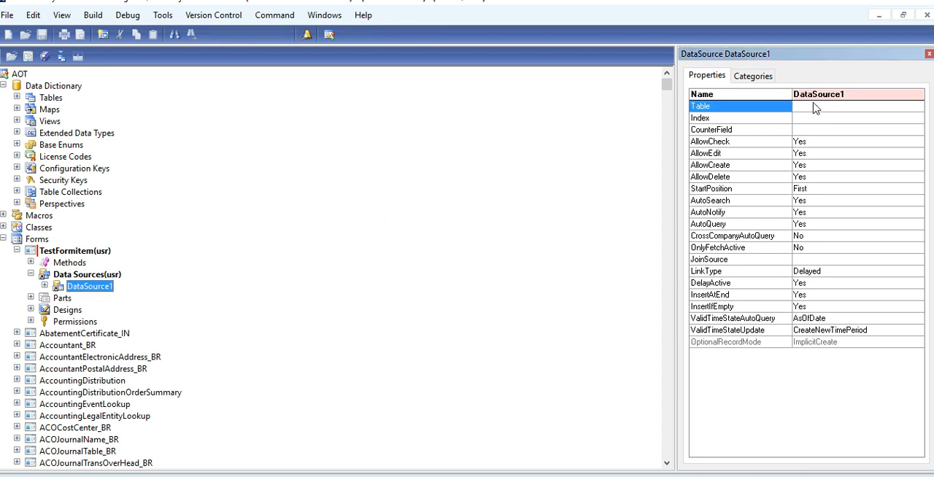
text(tes)
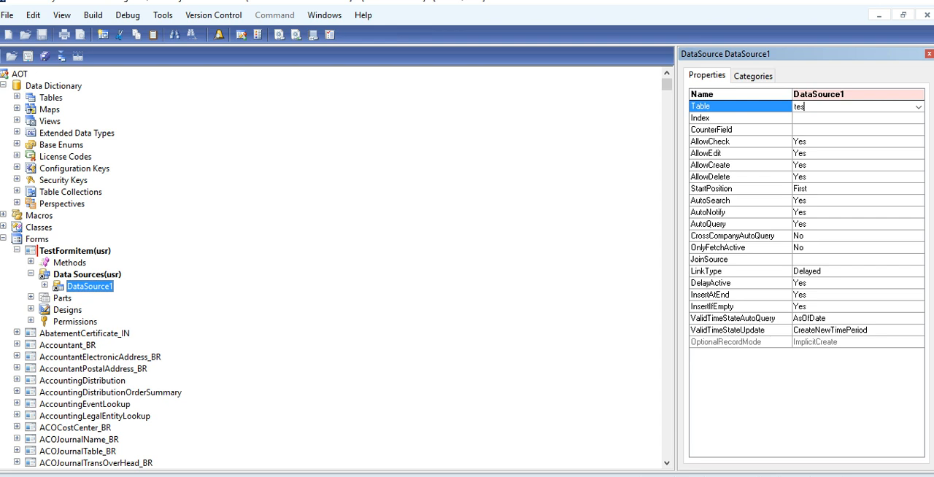
text(Invetory)
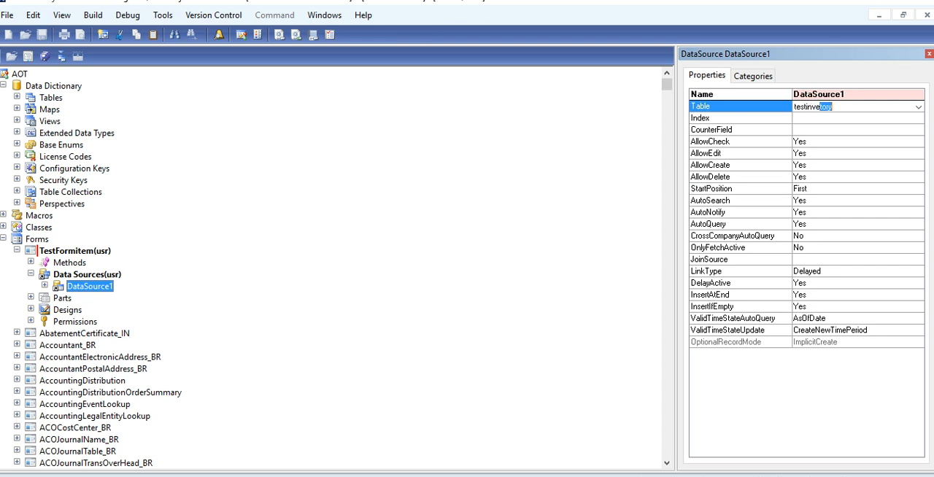
text(testinvent)
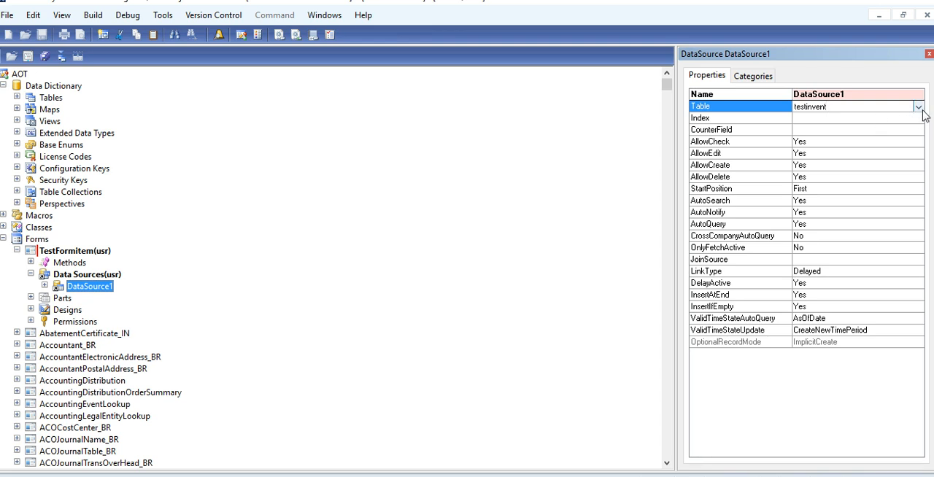
click(919, 107)
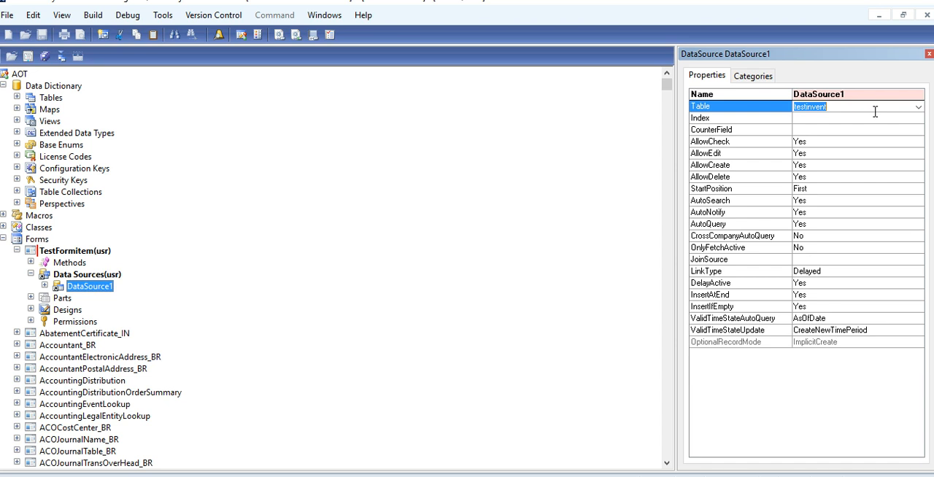
key(BackSpace)
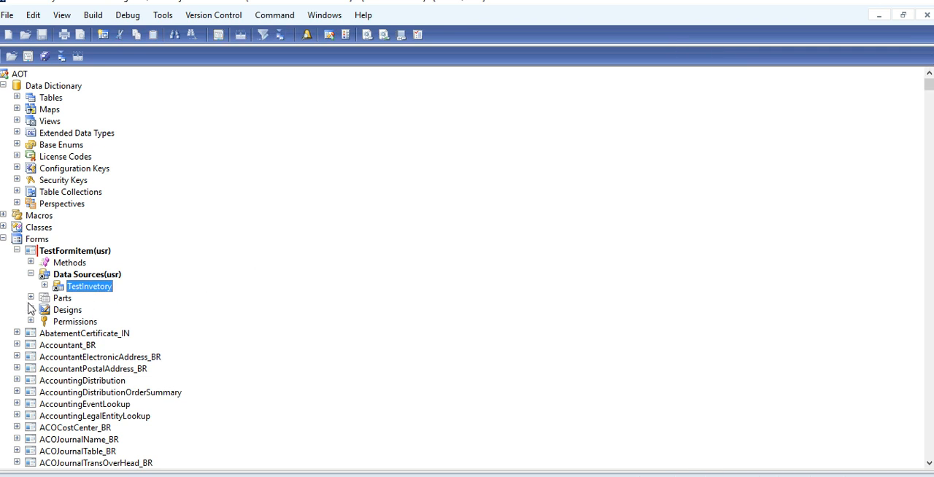
Add a new control to the form's Design and expand the TestInvetory data source.
click(31, 309)
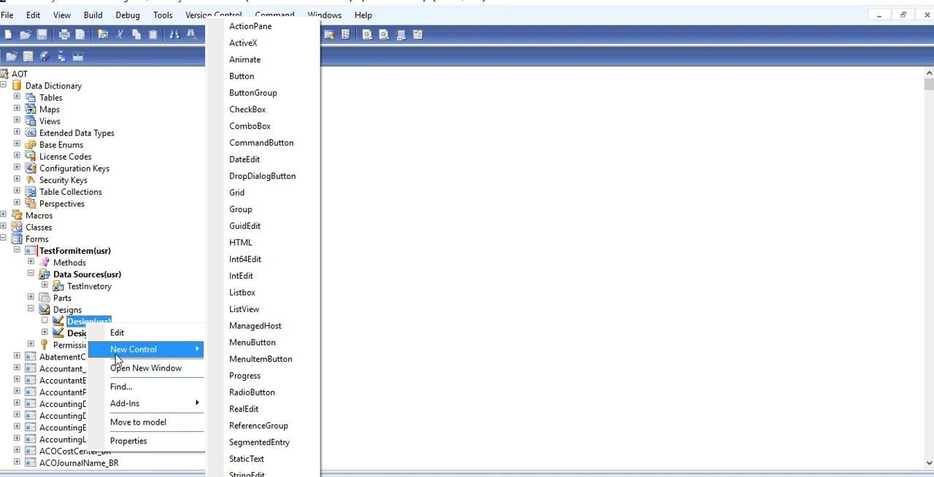
mouse_move(245, 225)
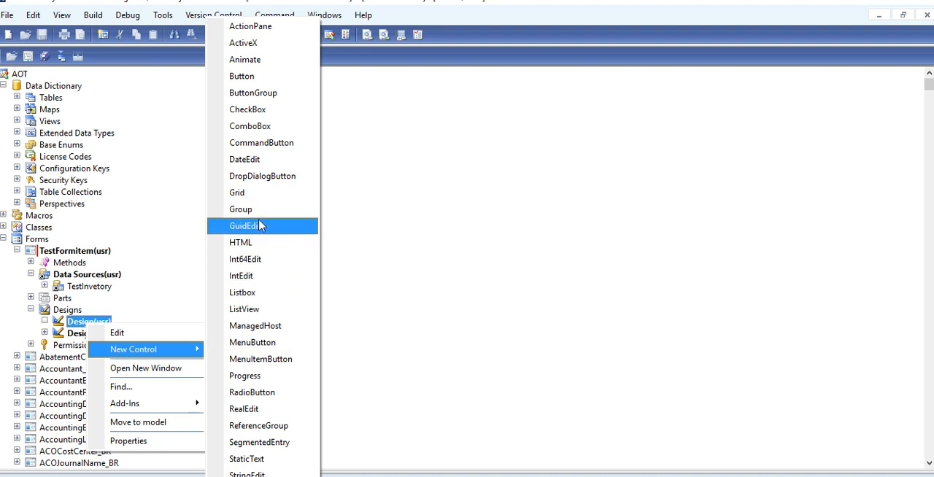
click(241, 210)
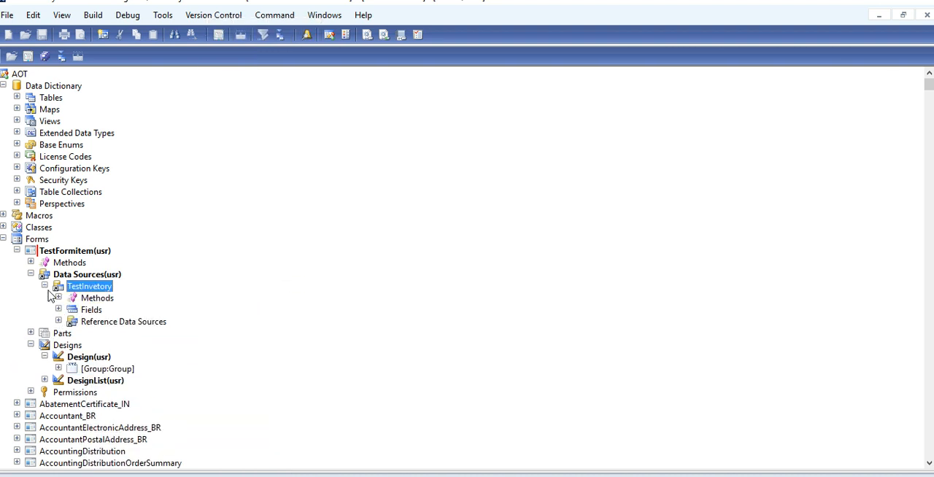
click(58, 309)
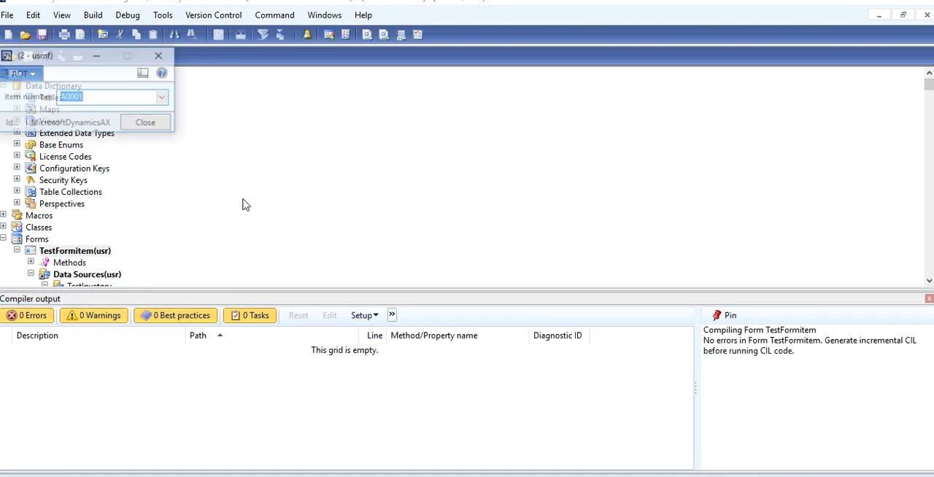
Close the running TestFormitem window and expand its Data Sources in the AOT.
click(164, 96)
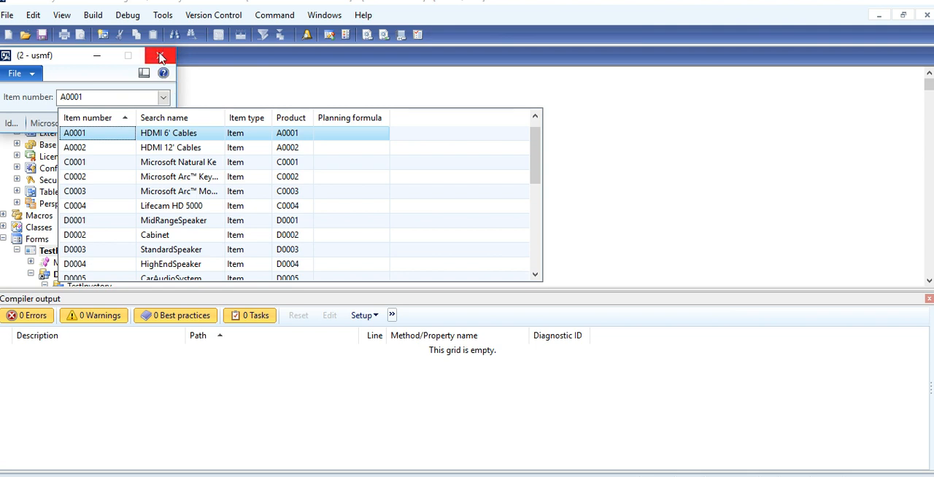
click(160, 55)
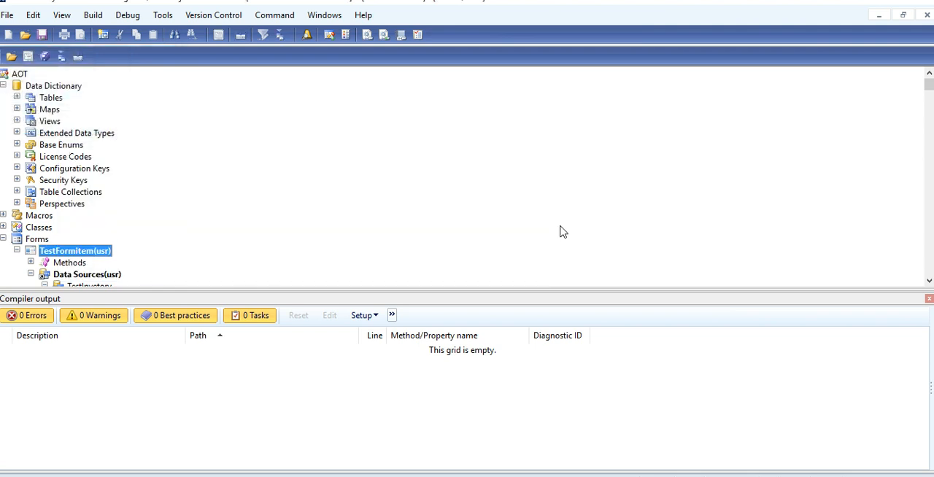
click(44, 275)
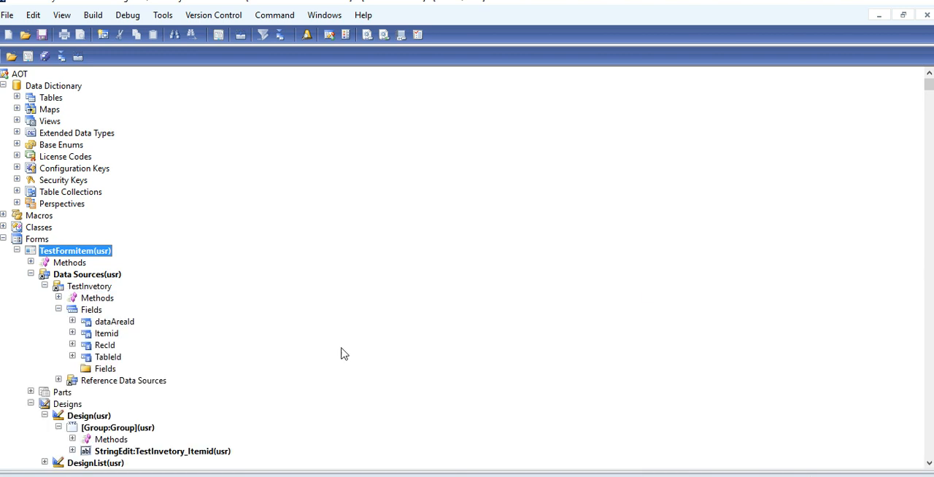
Override the lookup method on the ItemId field's Methods node.
click(73, 333)
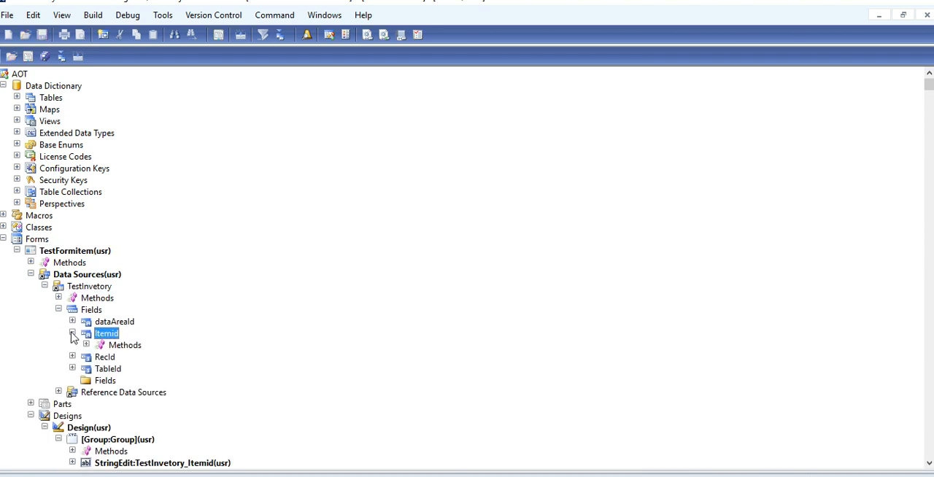
click(125, 345)
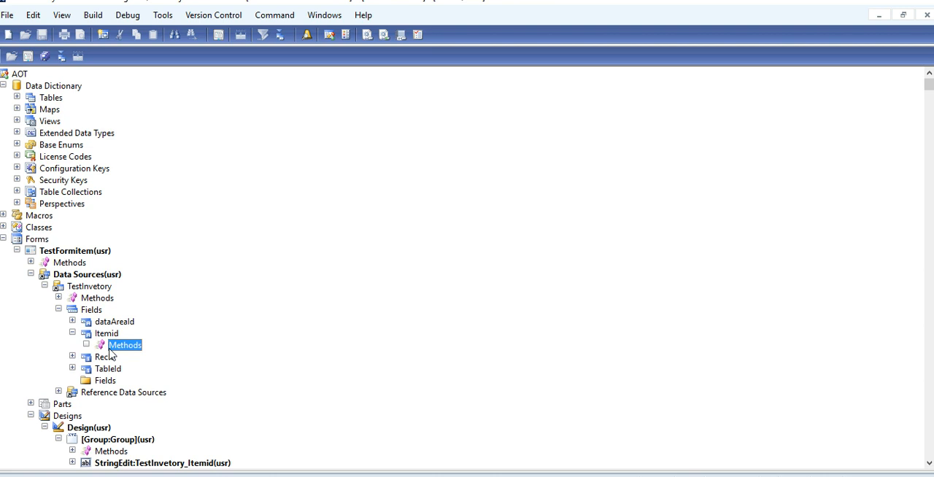
right_click(125, 344)
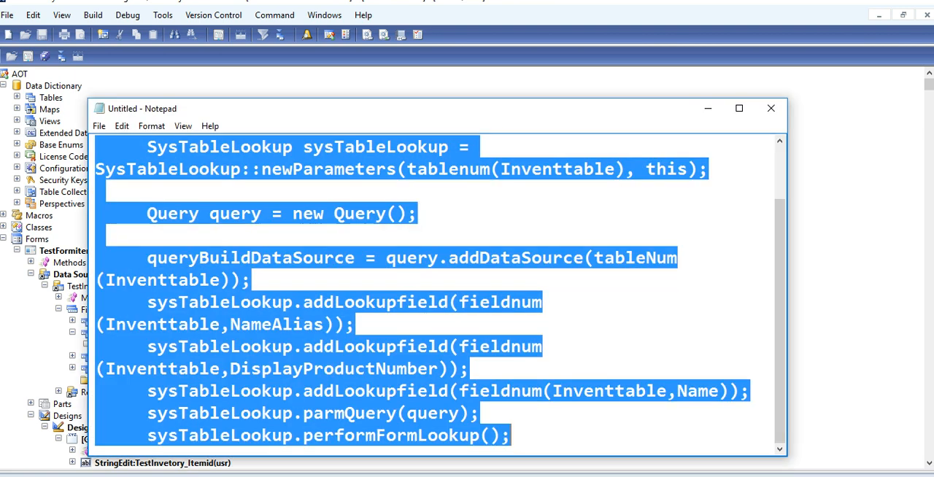
click(366, 231)
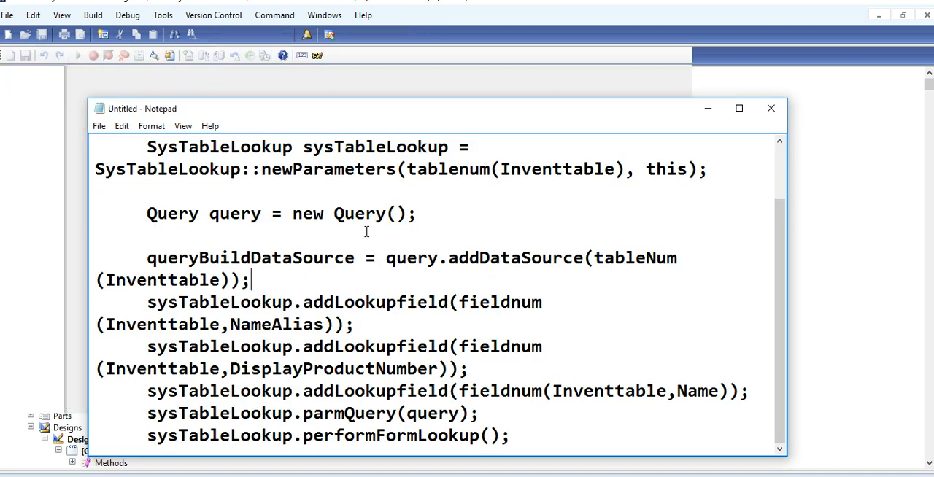
Paste the SysTableLookup code into the lookup method, passing _filterStr as the second parameter.
key(ctrl+a)
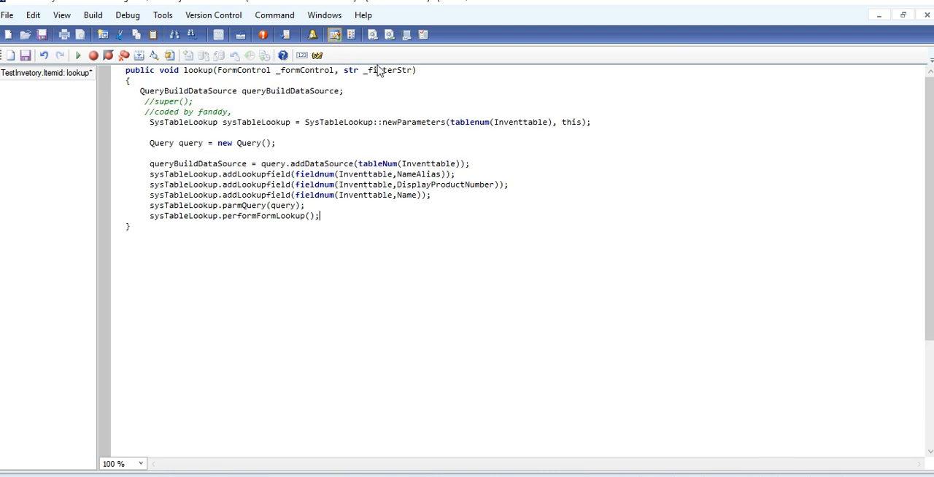
double_click(387, 70)
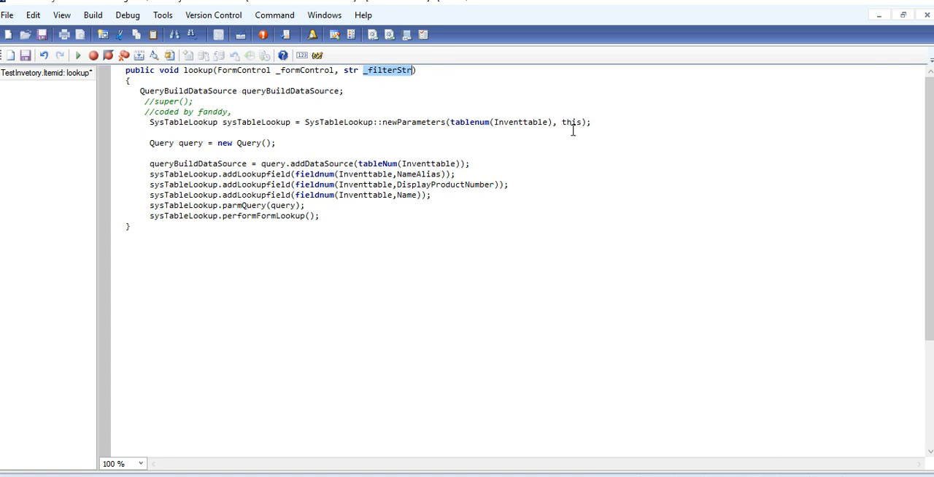
text(_filterStr)
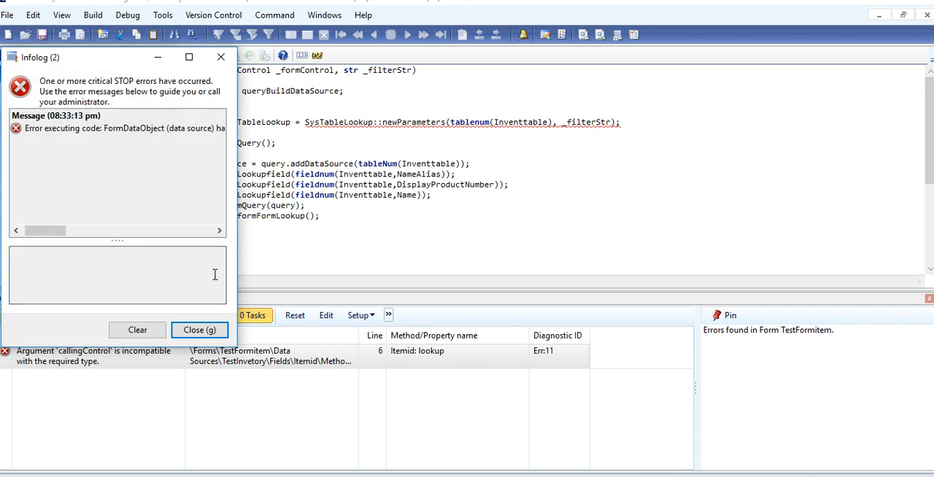
Replace the _filterStr argument with _formControl in the SysTableLookup call and recompile, then select DisplayProductNumber.
click(200, 330)
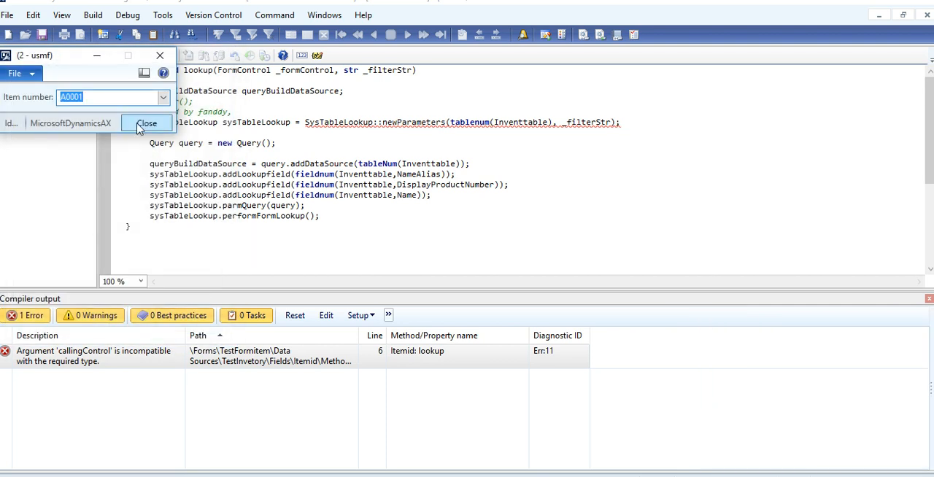
click(146, 122)
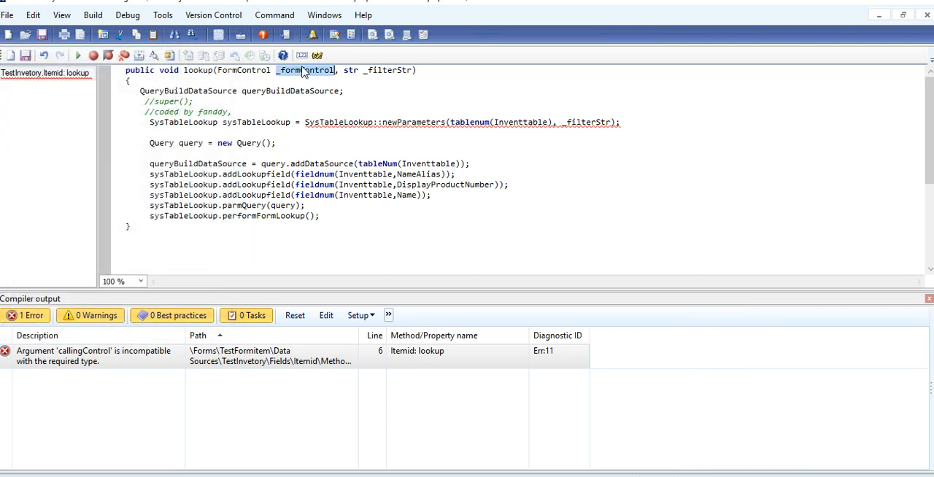
mouse_move(556, 131)
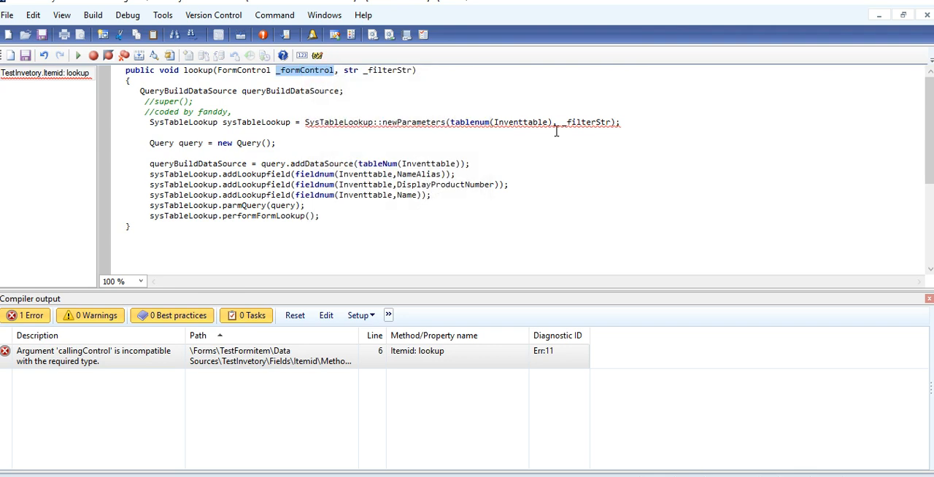
double_click(586, 123)
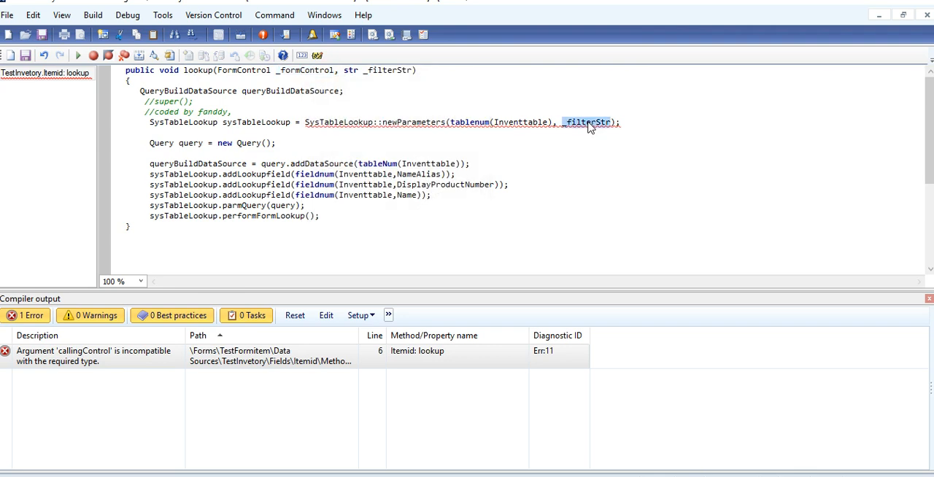
text(_formControl)
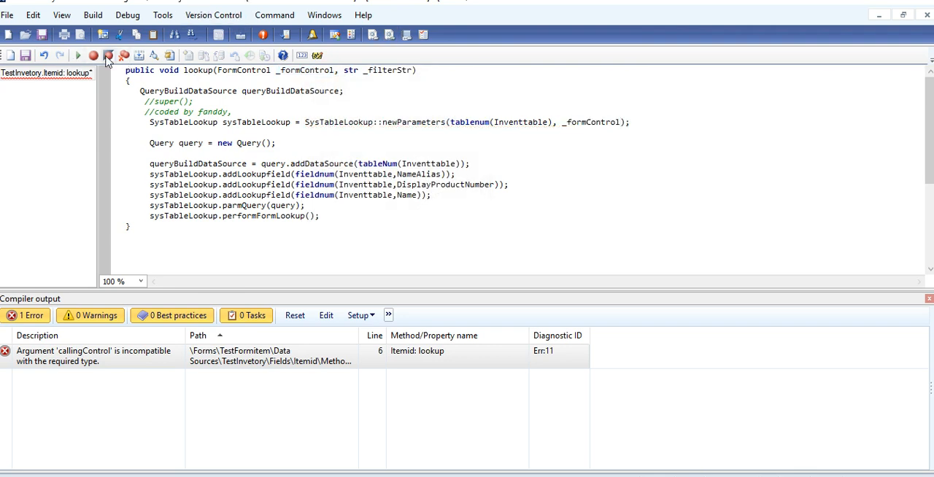
click(108, 56)
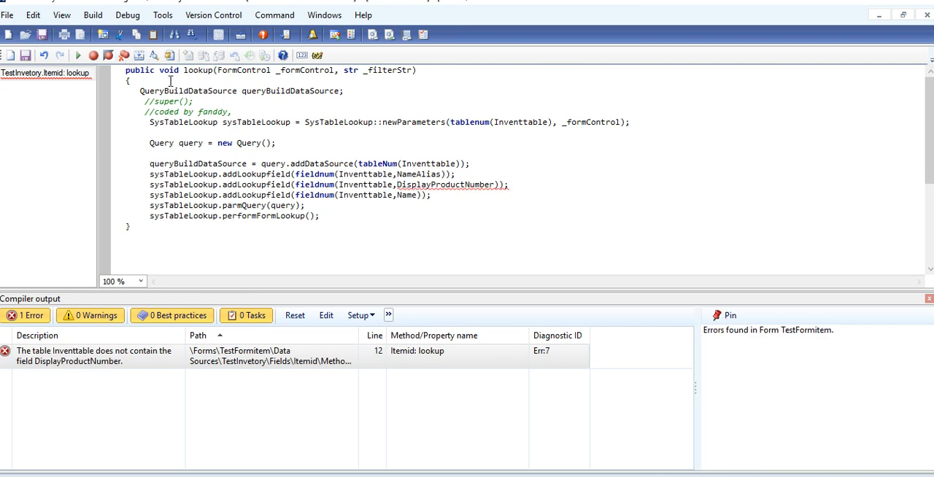
double_click(445, 184)
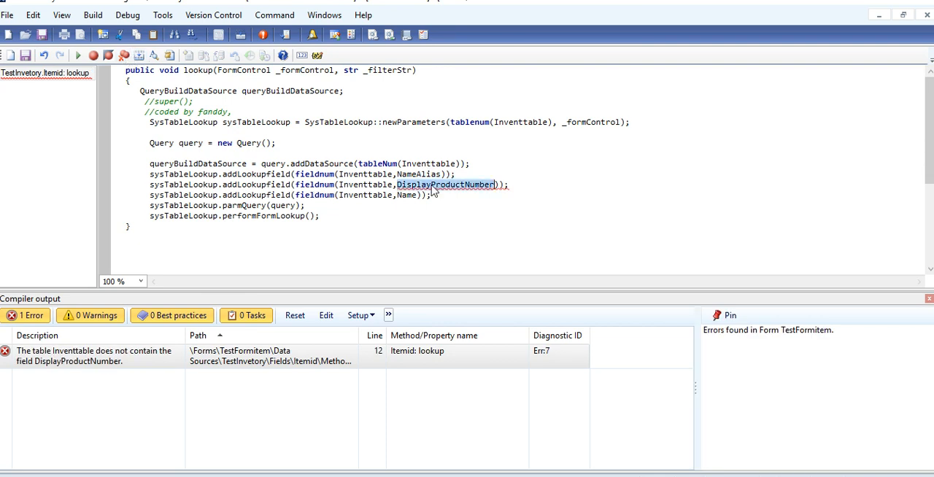
mouse_move(445, 184)
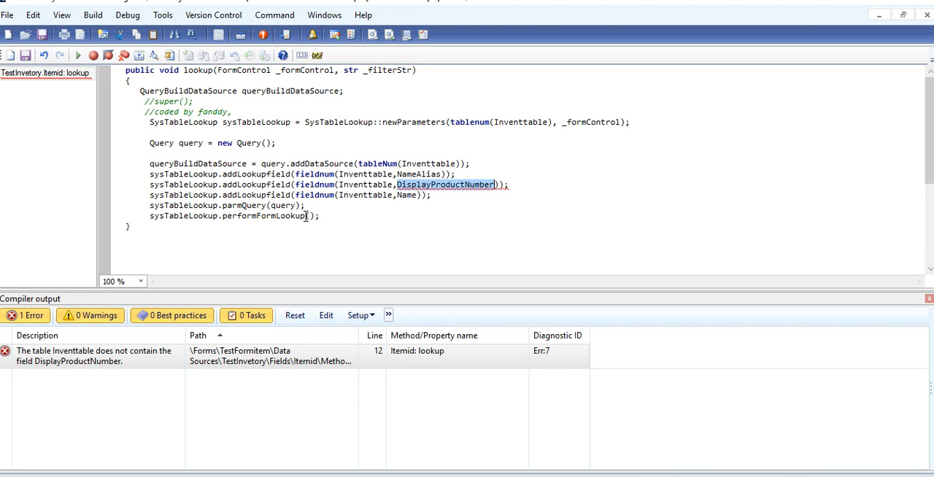
Change the lookup fields to ItemId then NameAlias, removing Name, and compile with zero errors.
text(Itemid)
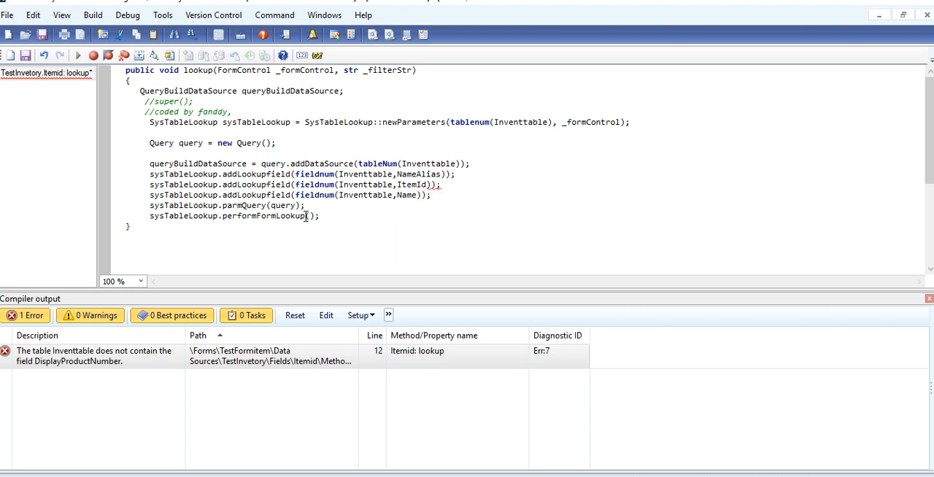
double_click(411, 184)
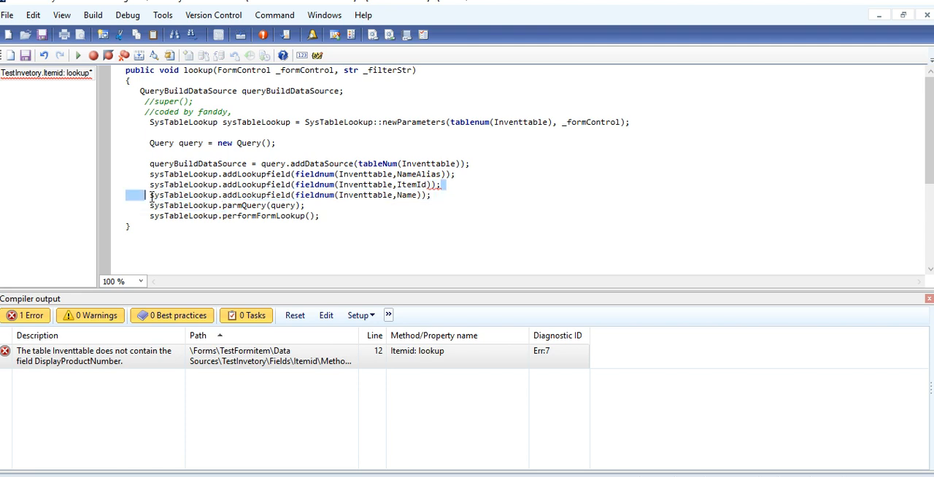
key(Delete)
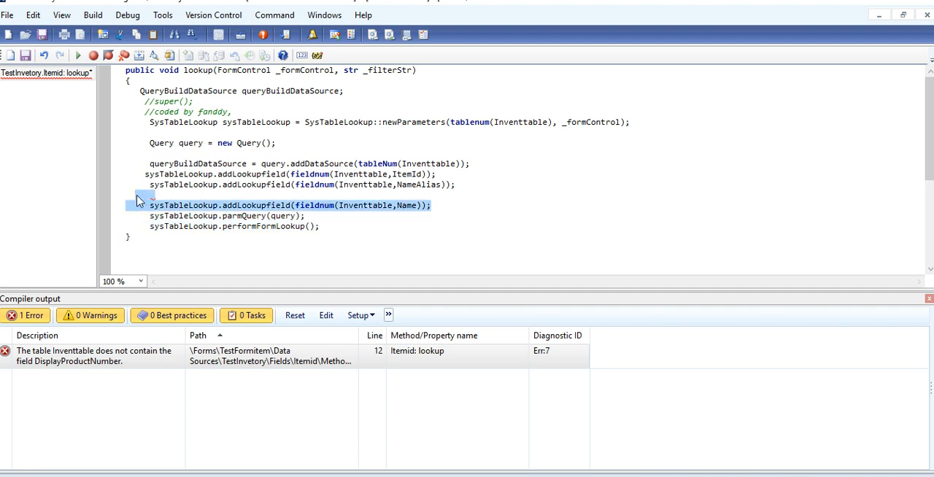
key(Delete)
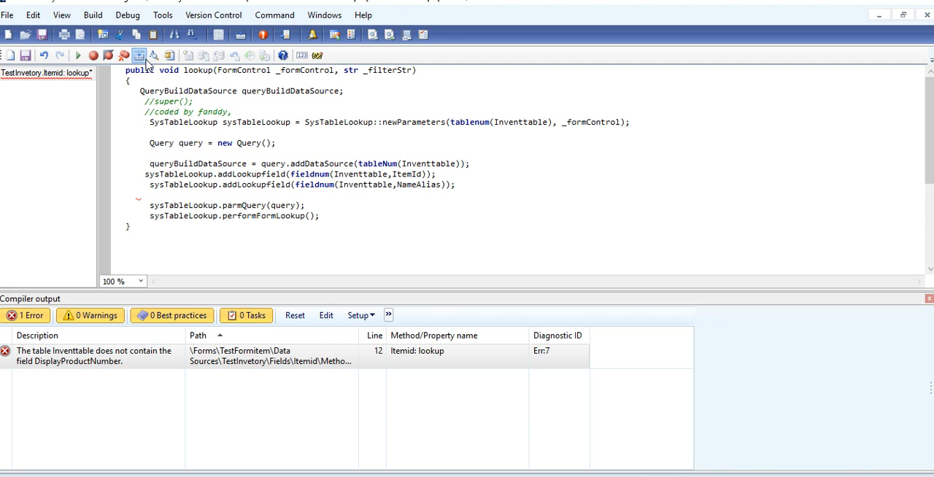
click(139, 55)
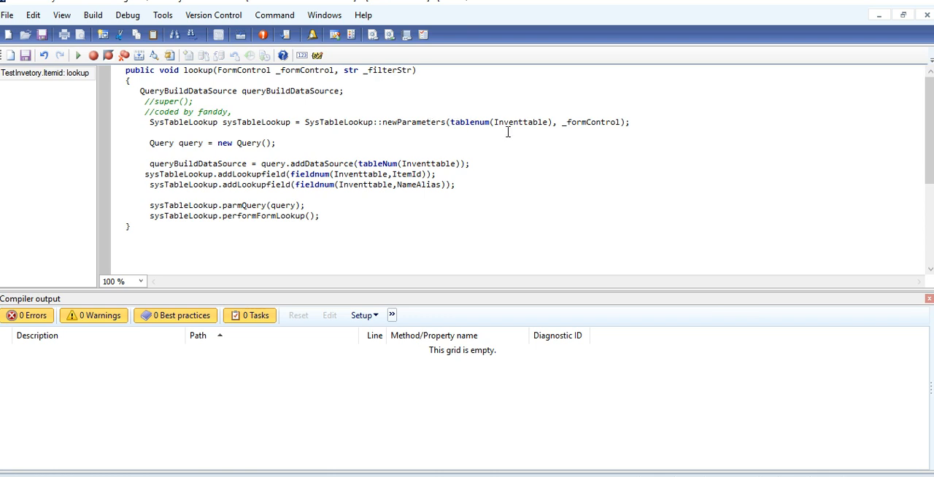
mouse_move(450, 184)
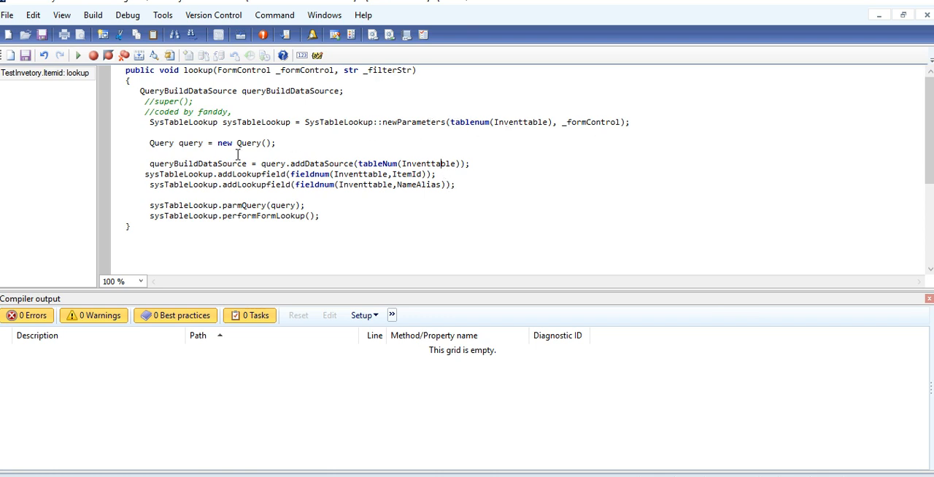
mouse_move(378, 174)
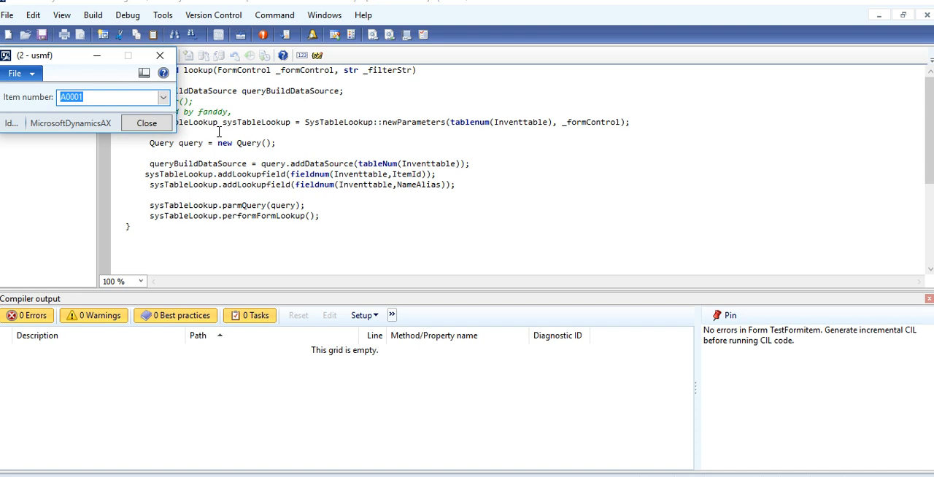
click(164, 96)
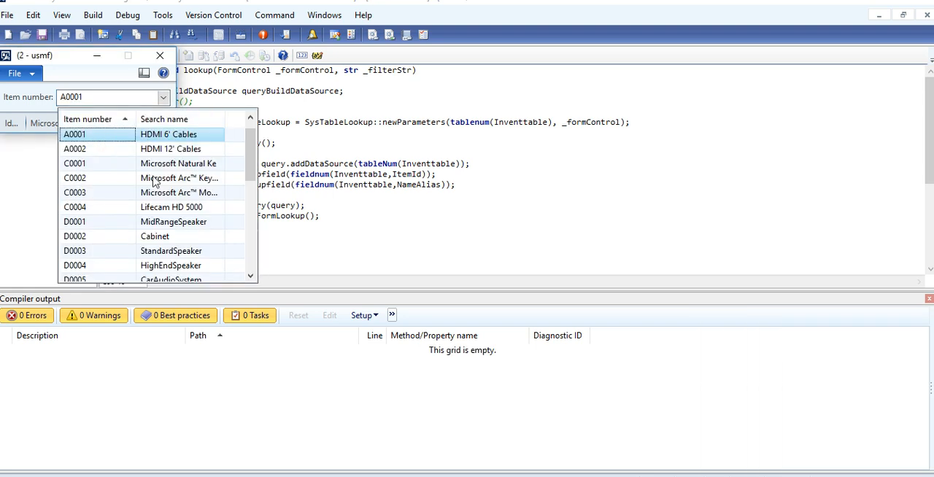
click(74, 178)
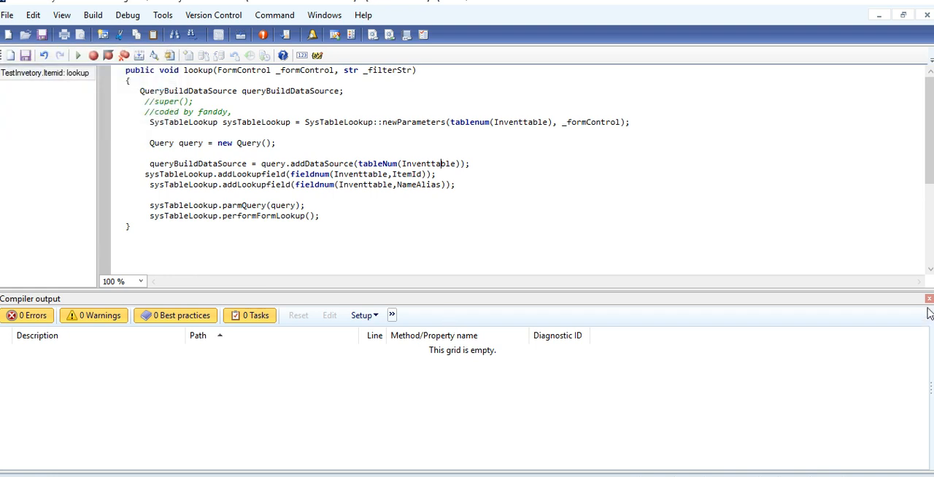
Close the Compiler output pane and return focus to the lookup method code.
click(928, 298)
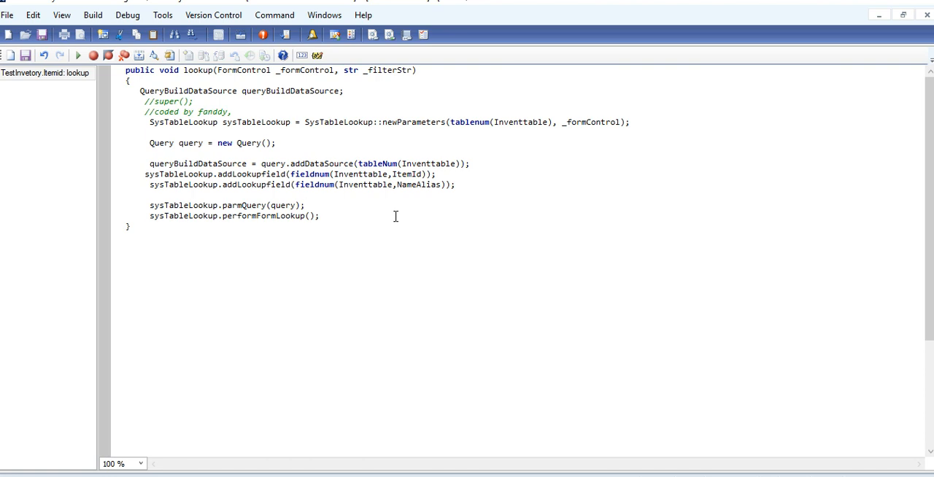
click(306, 205)
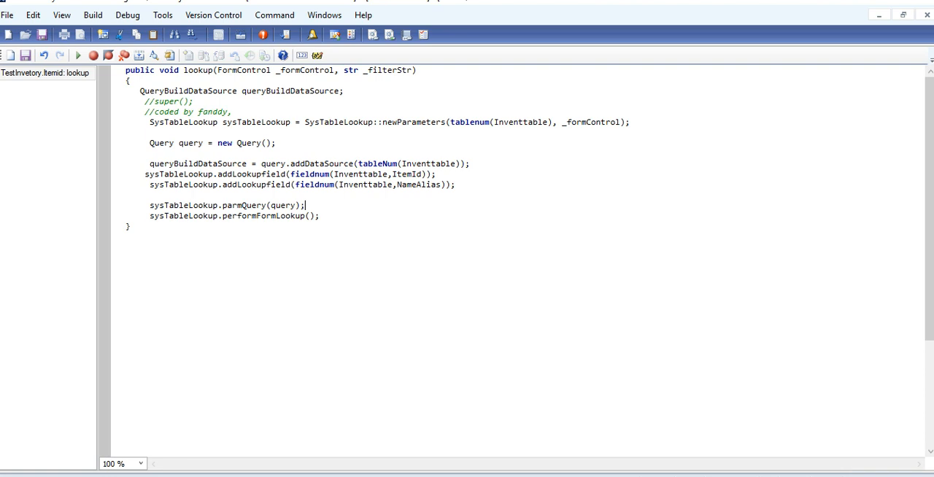